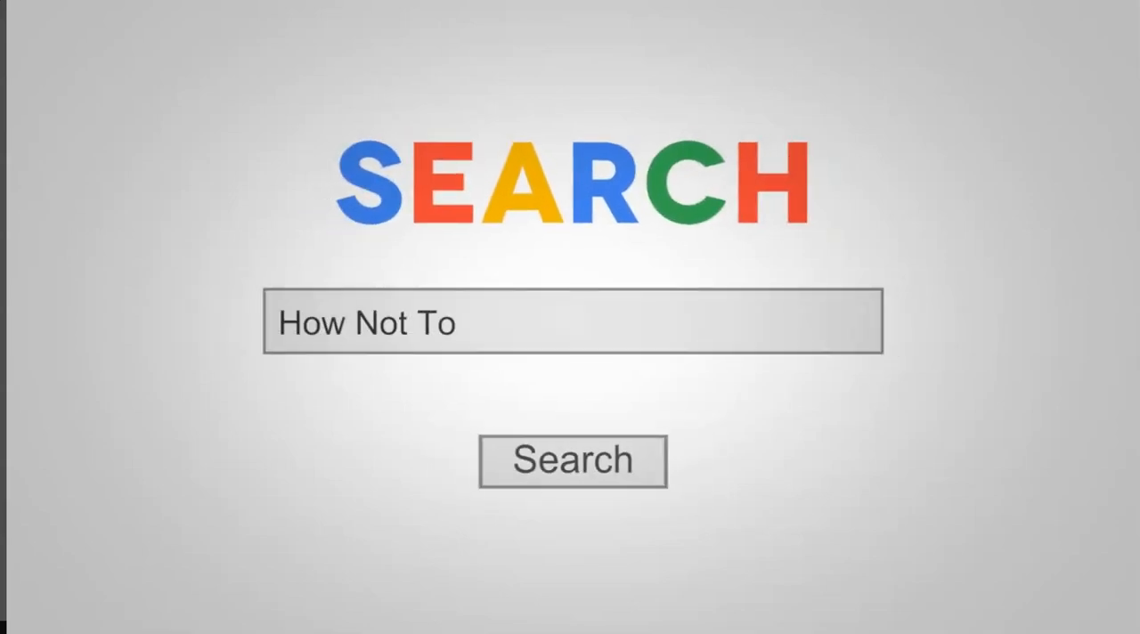
Search for 'How Not To Feel Guilty Spending' in the animated search graphic
text(Feel Guilty Spending)
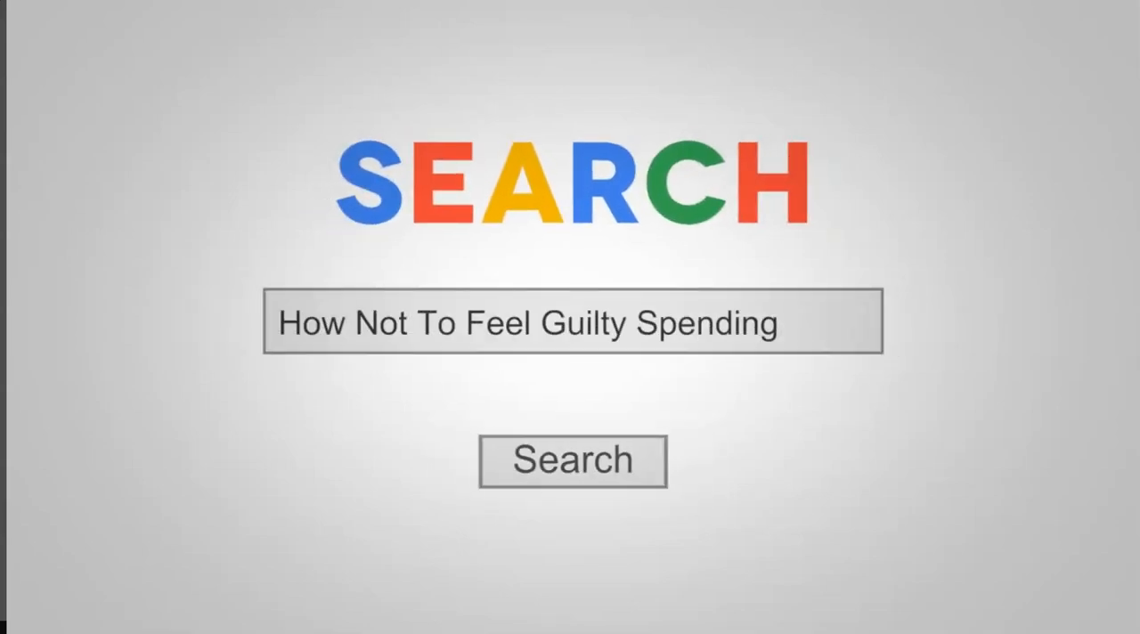
mouse_move(606, 485)
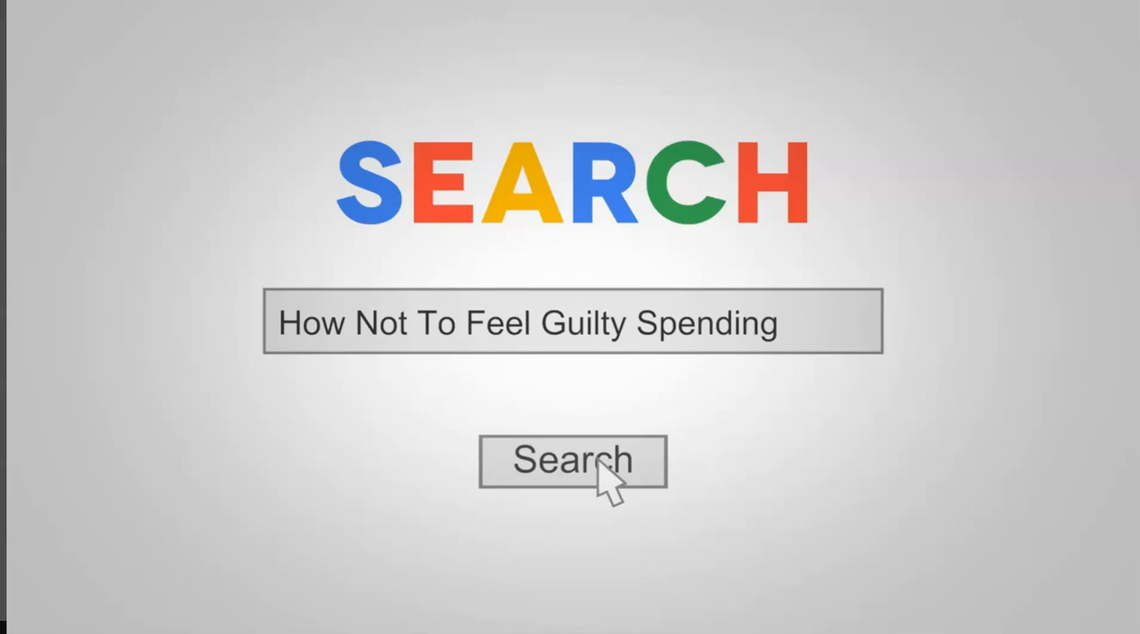
click(572, 461)
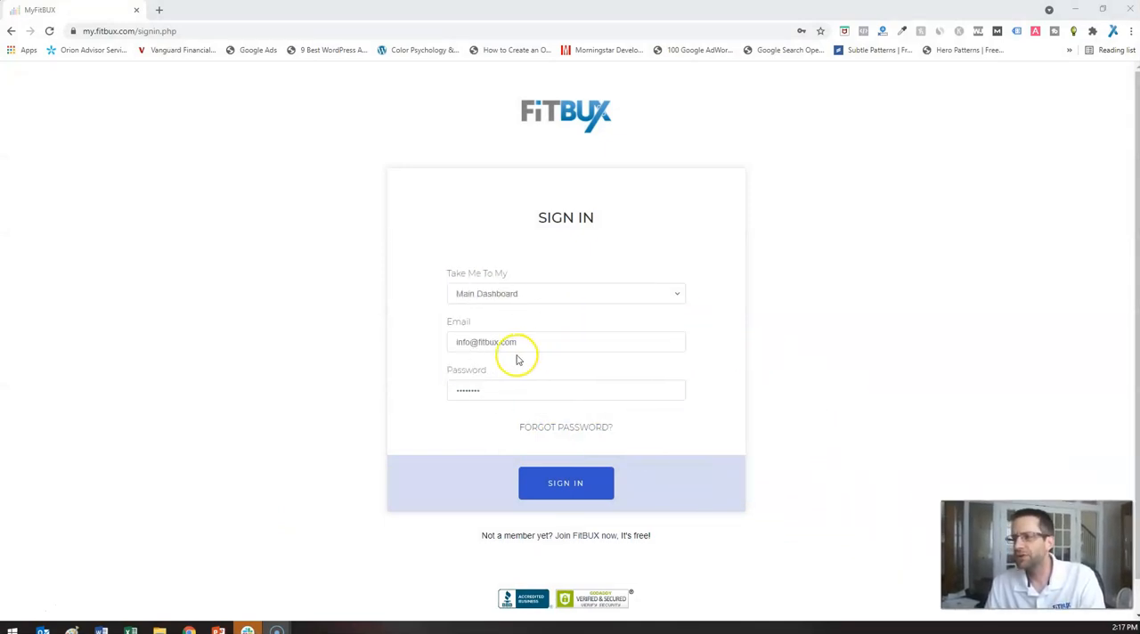
Sign in to FitBUX and start building a new plan from My Plan > Build A New Plan
click(567, 483)
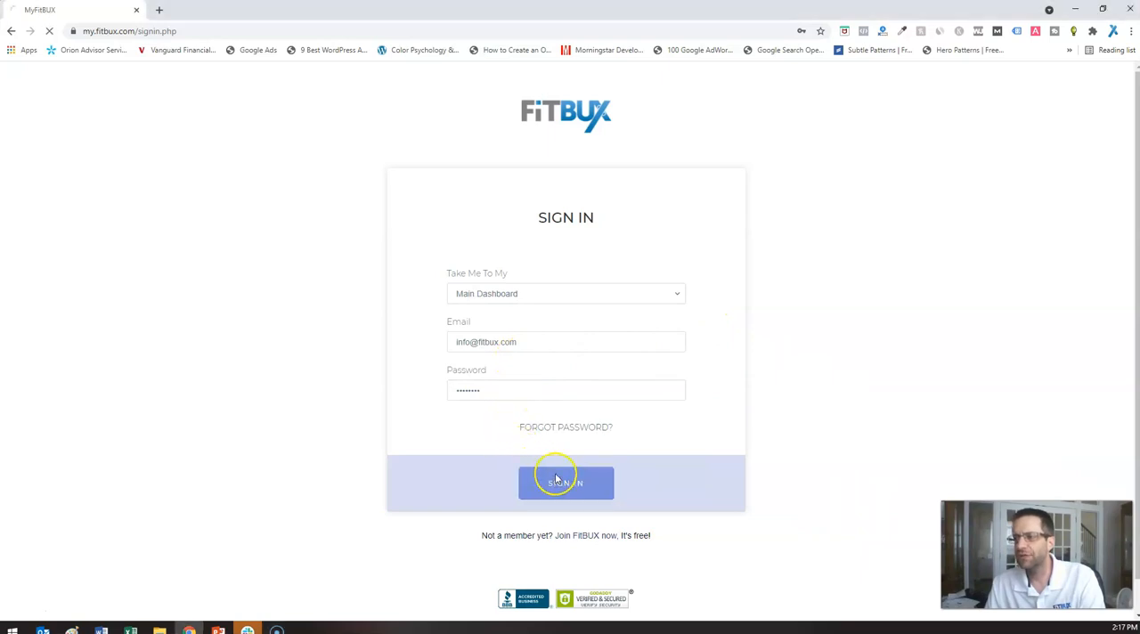
click(567, 481)
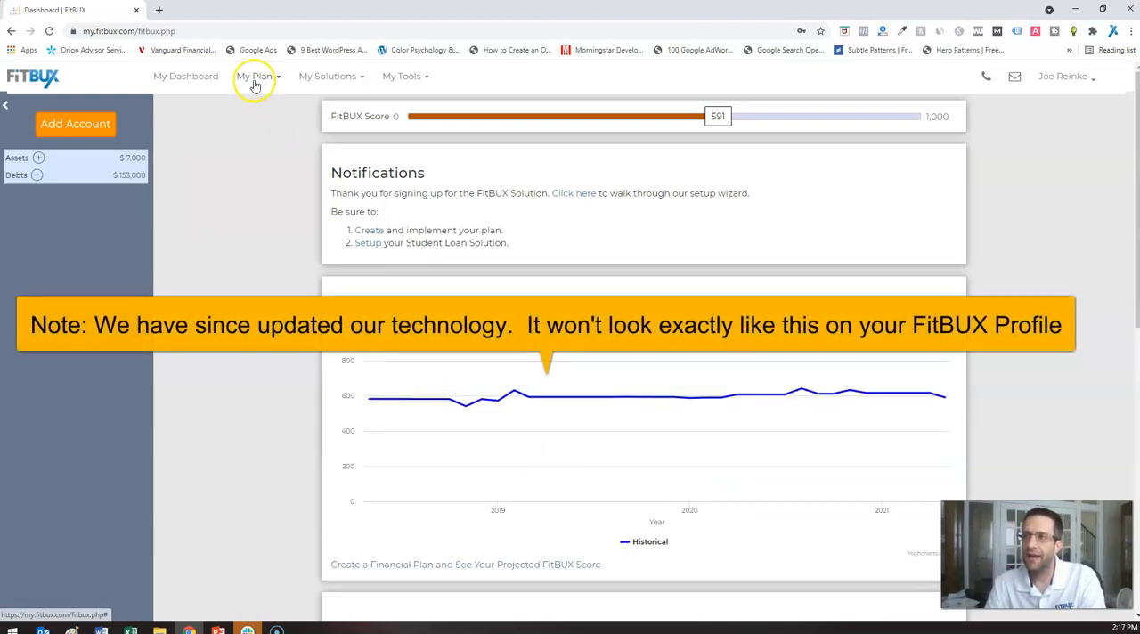
click(255, 74)
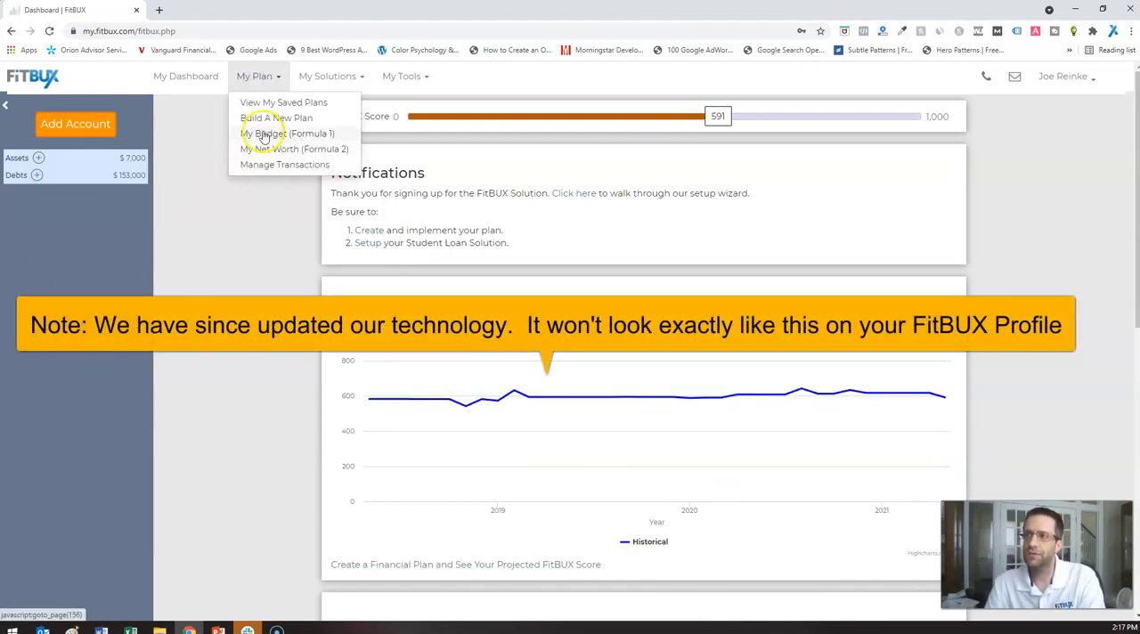
click(277, 118)
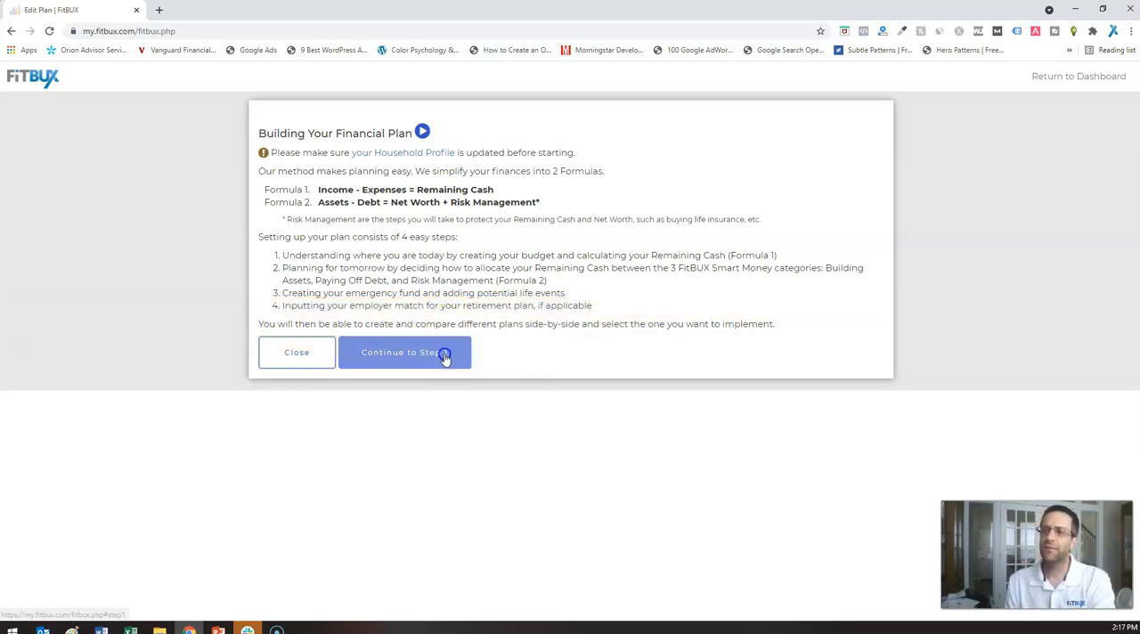
Continue to Step 1, the budget summary with $78,000 income and $34,250 expenses
click(405, 352)
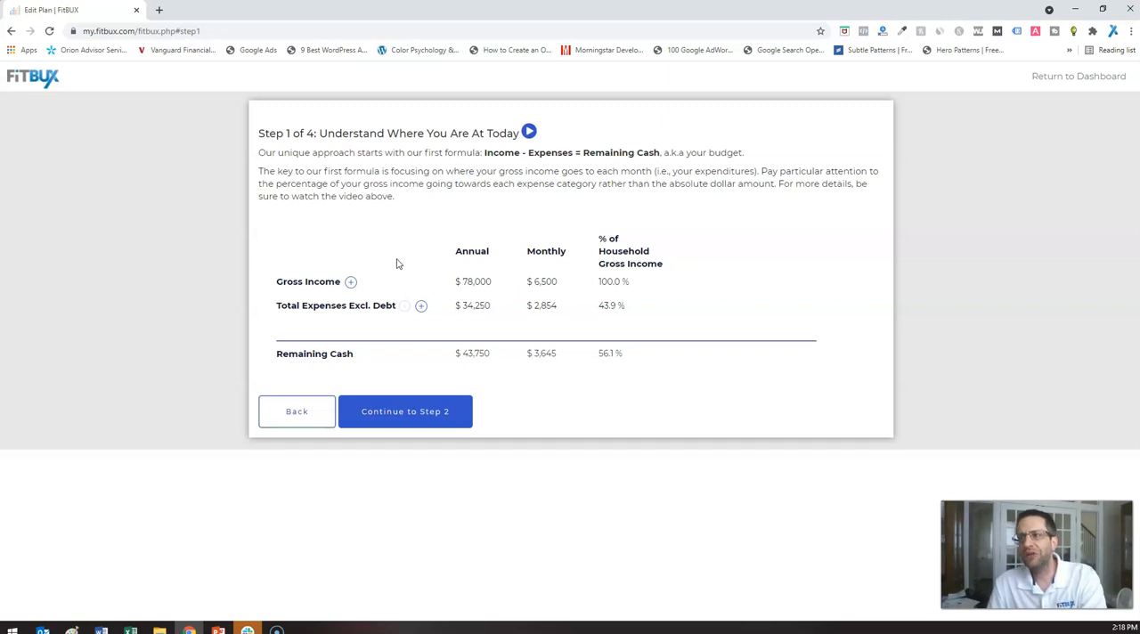
Expand Total Expenses Excl. Debt into categories such as taxes $20,172 and groceries $4,800
click(421, 307)
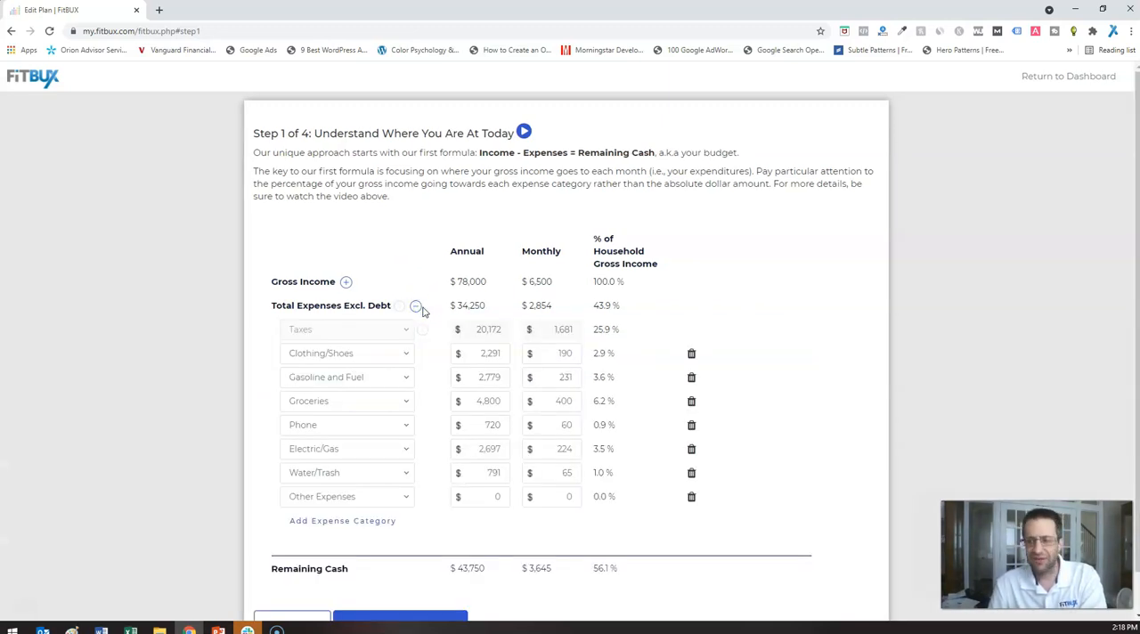
mouse_move(403, 395)
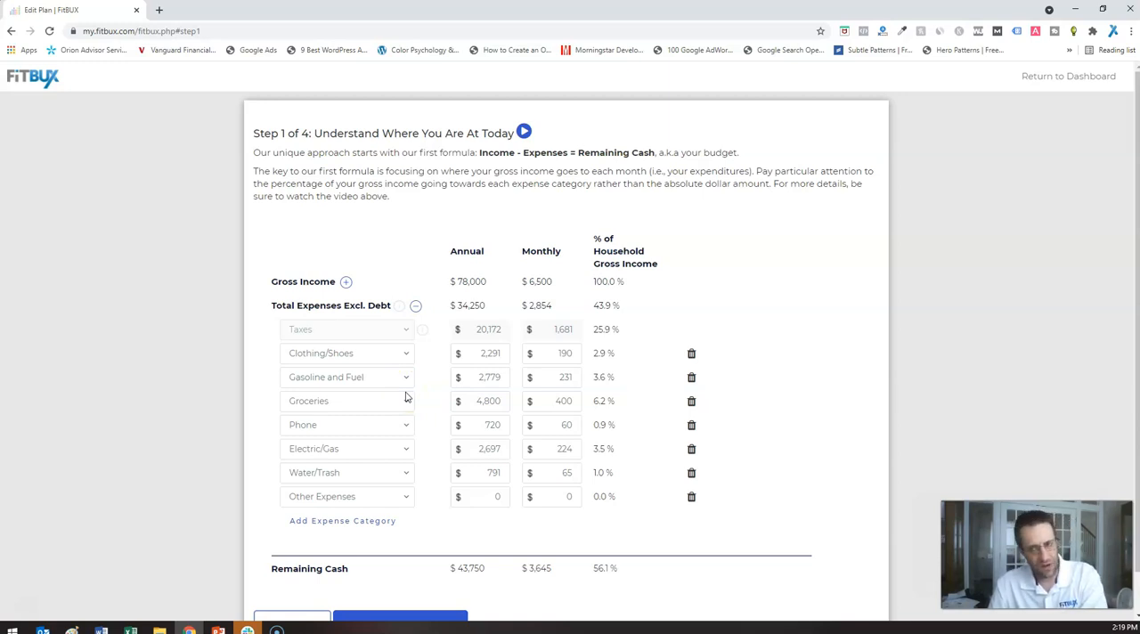
mouse_move(426, 348)
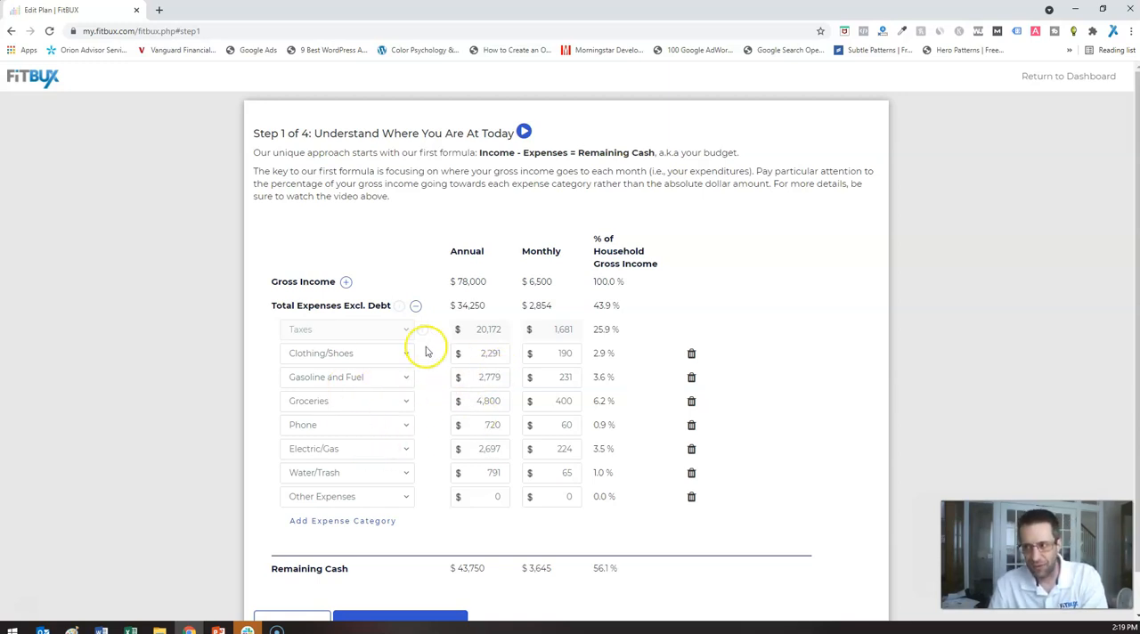
mouse_move(327, 363)
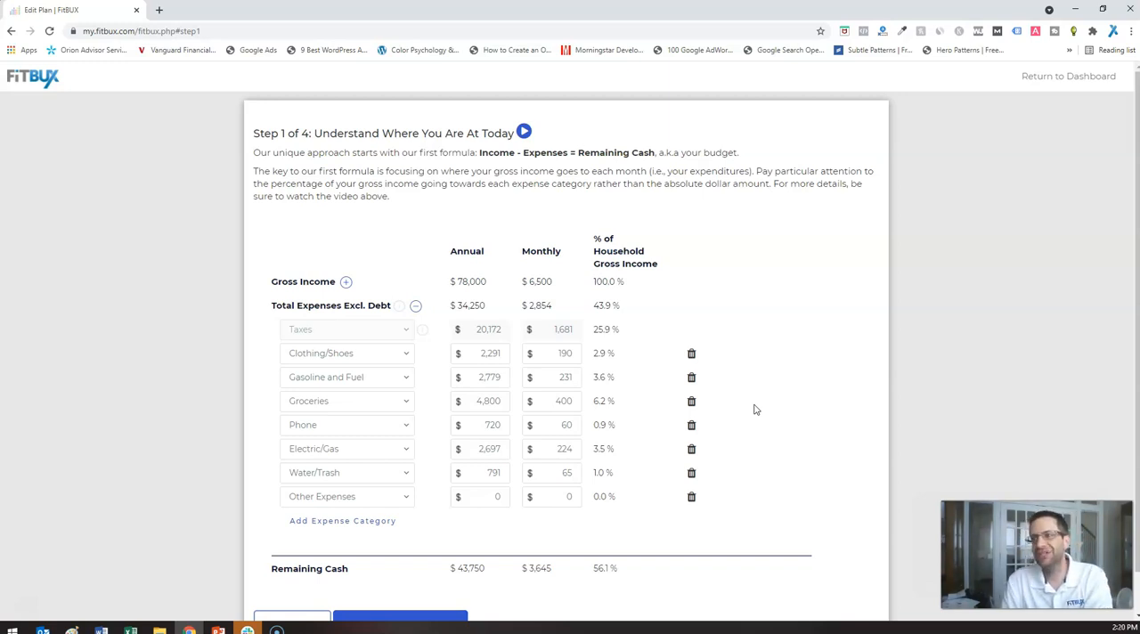
scroll(down, 3)
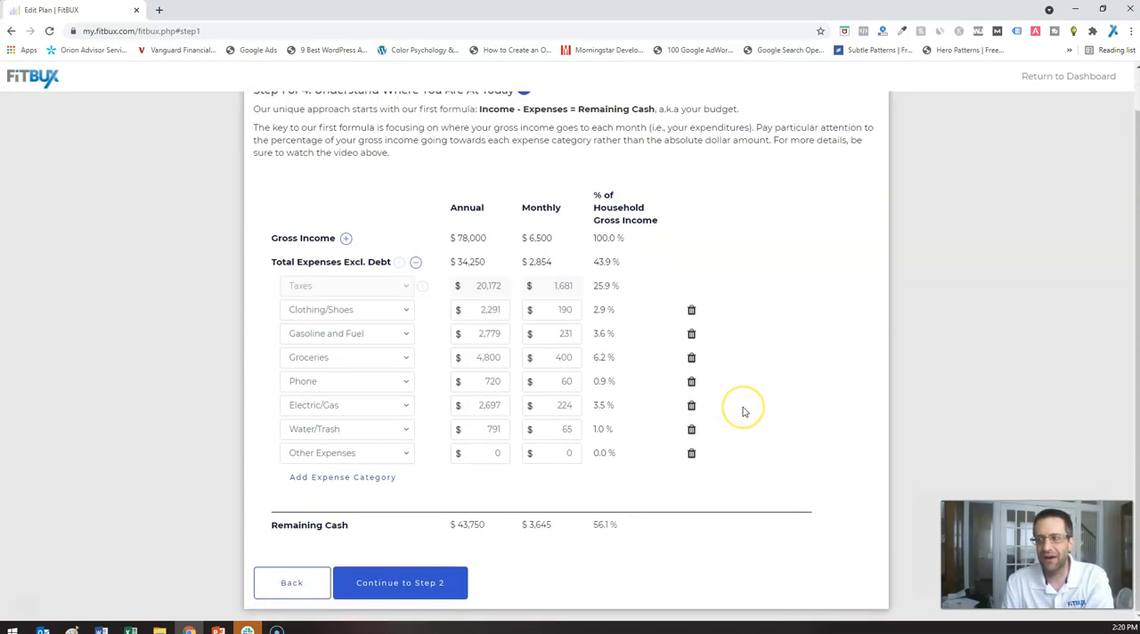
mouse_move(203, 364)
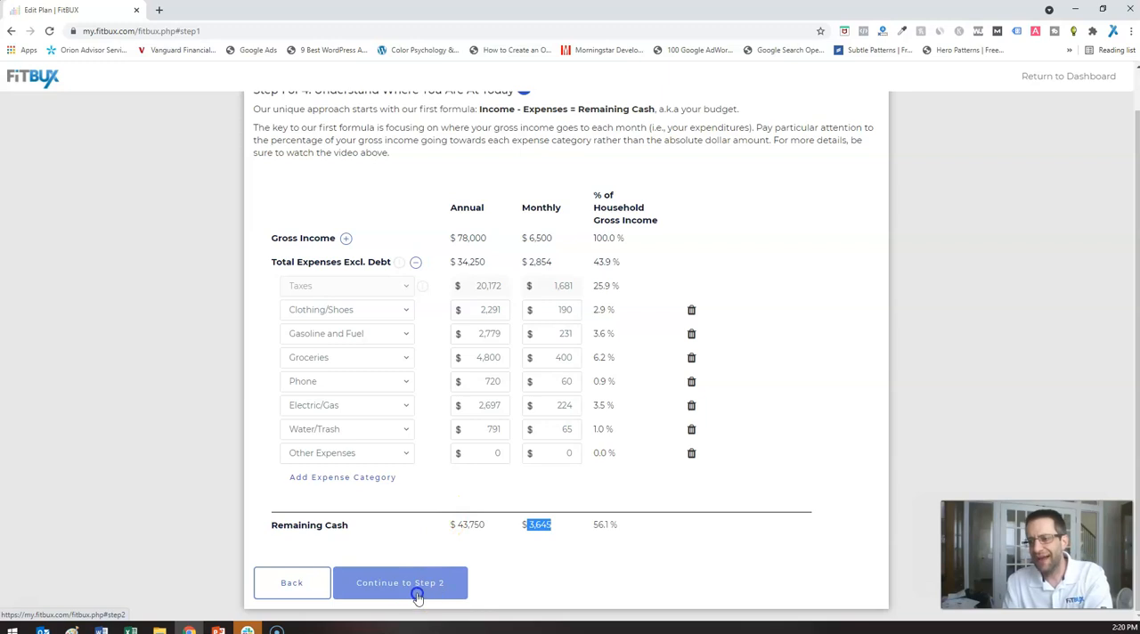
Continue to Step 2, Plan For Tomorrow, showing debt $21,060 and fun money $21,909
click(399, 583)
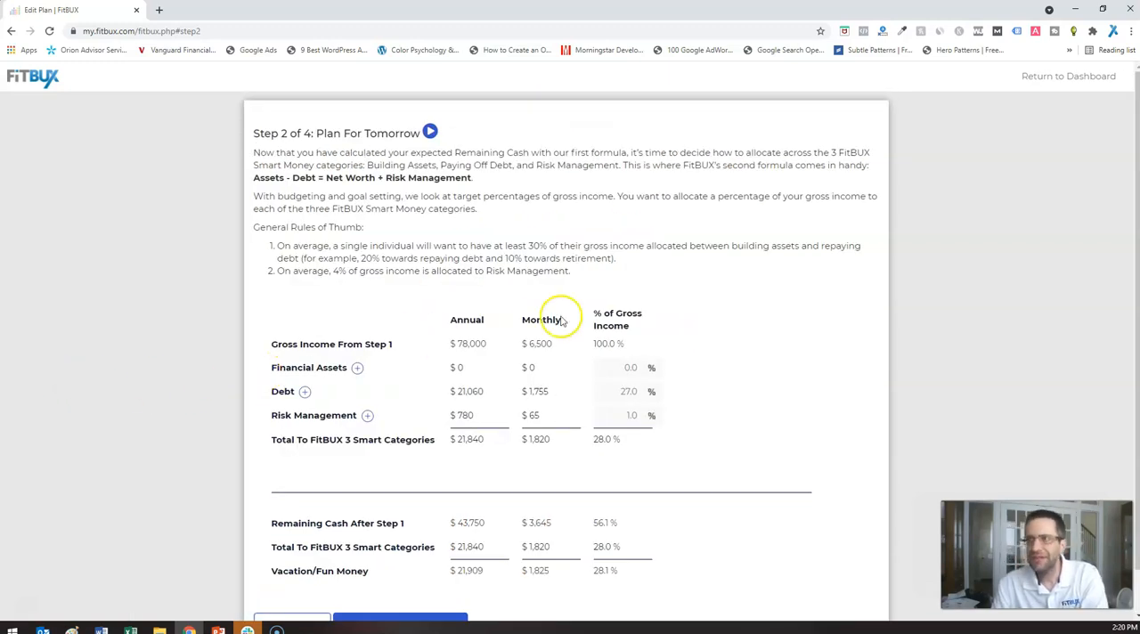
mouse_move(319, 240)
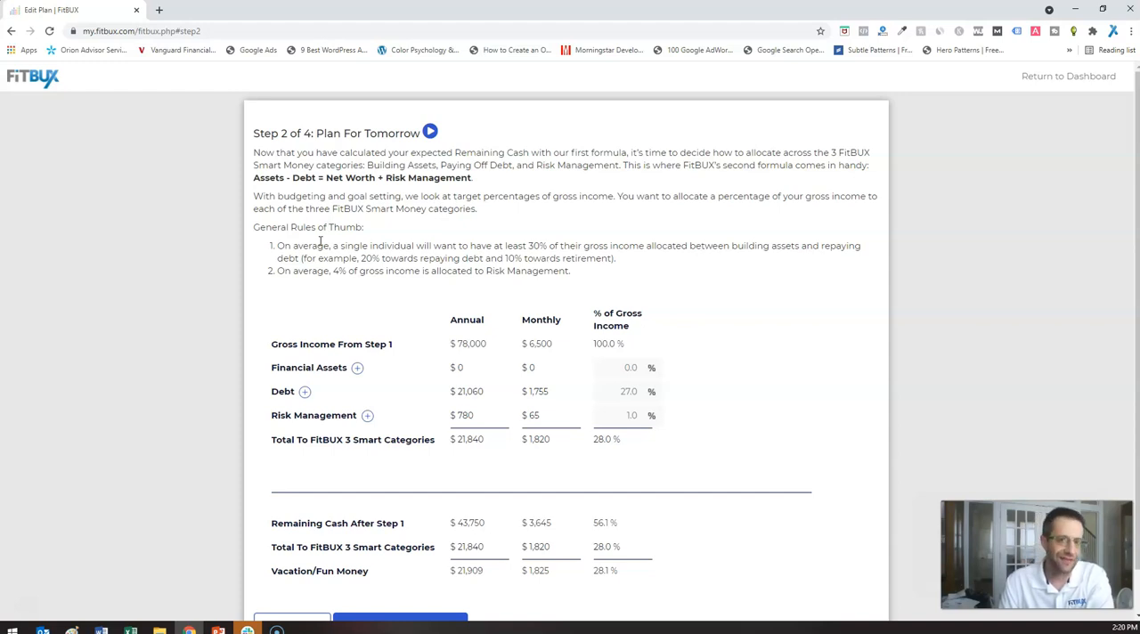
mouse_move(276, 482)
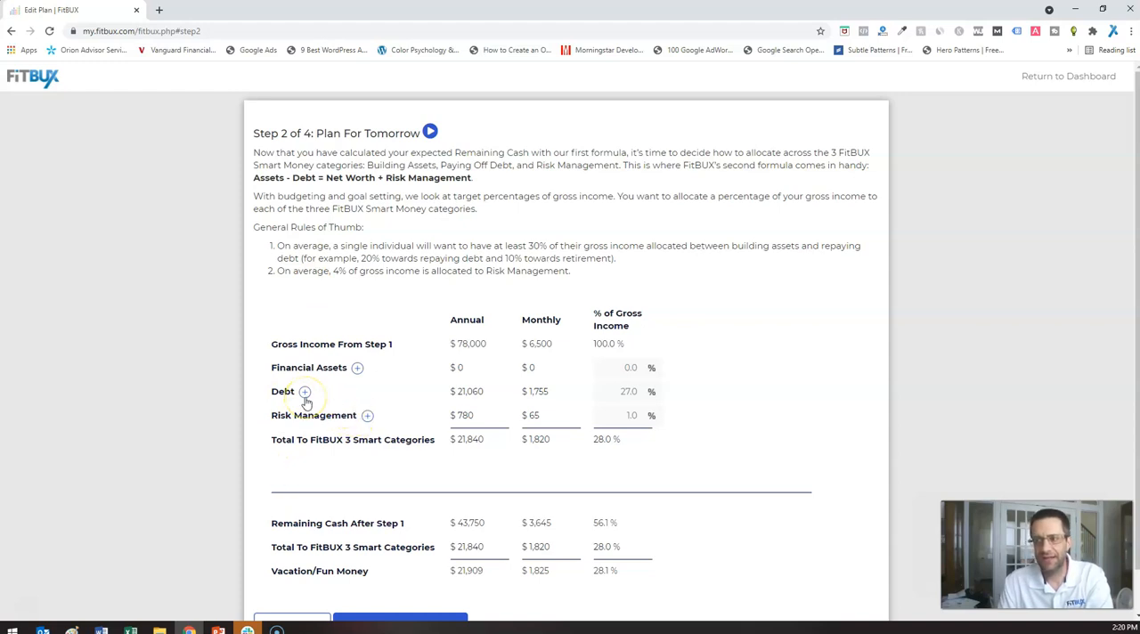
Expand Debt and set the student loan share to 30.0% of gross income
click(304, 392)
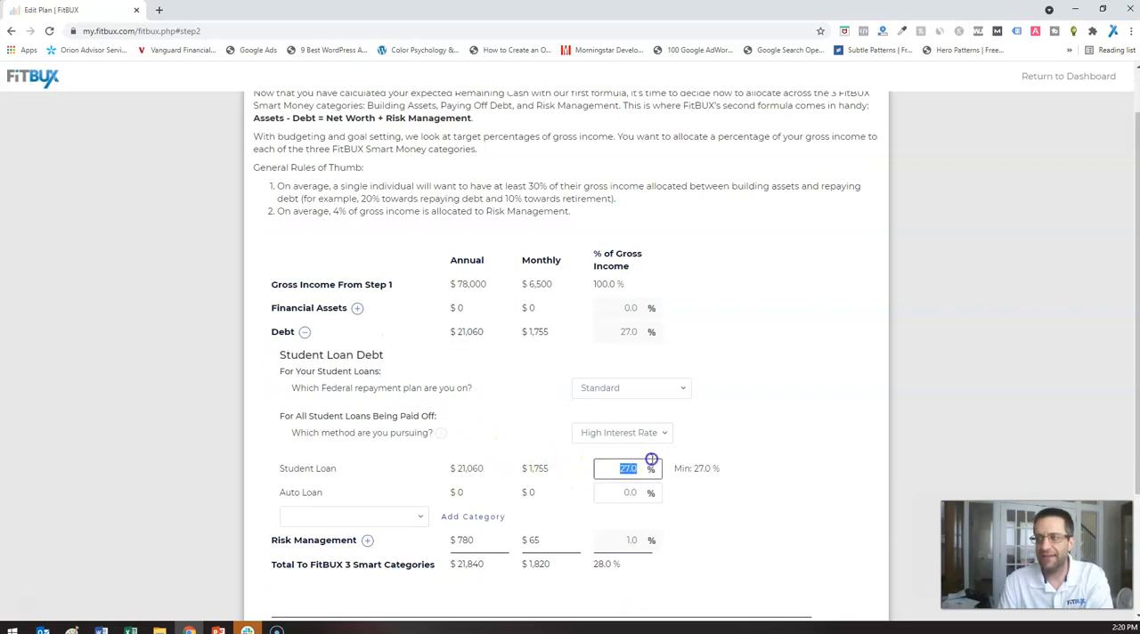
text(30.0)
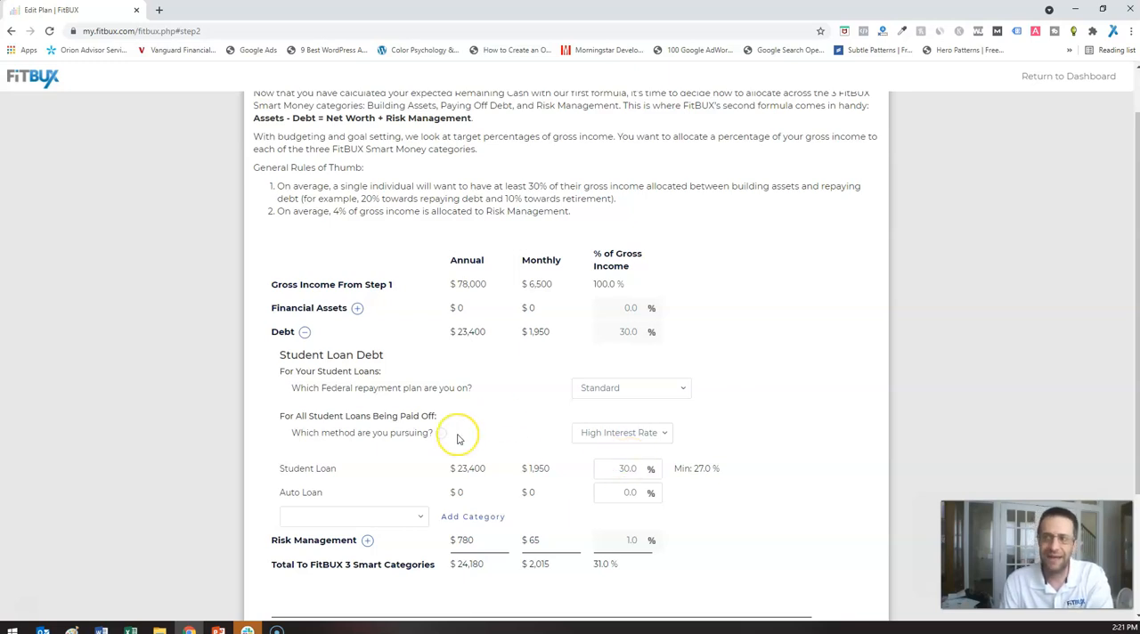
mouse_move(395, 342)
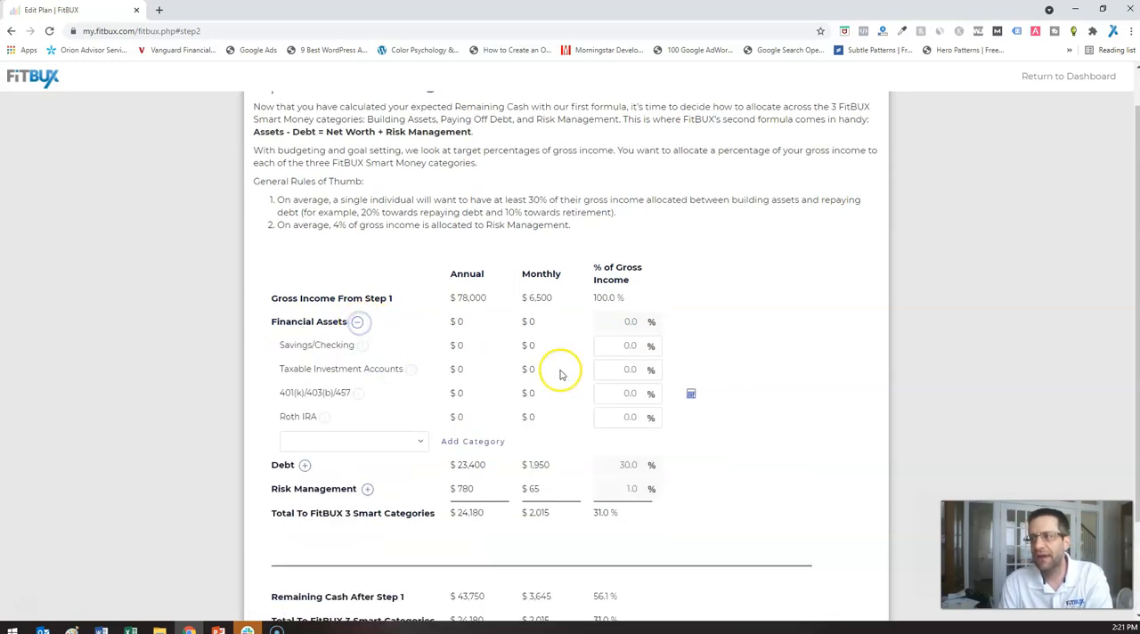
Allocate 3.0% of gross income each to 401(k)/403(b)/457 and Roth IRA
click(631, 392)
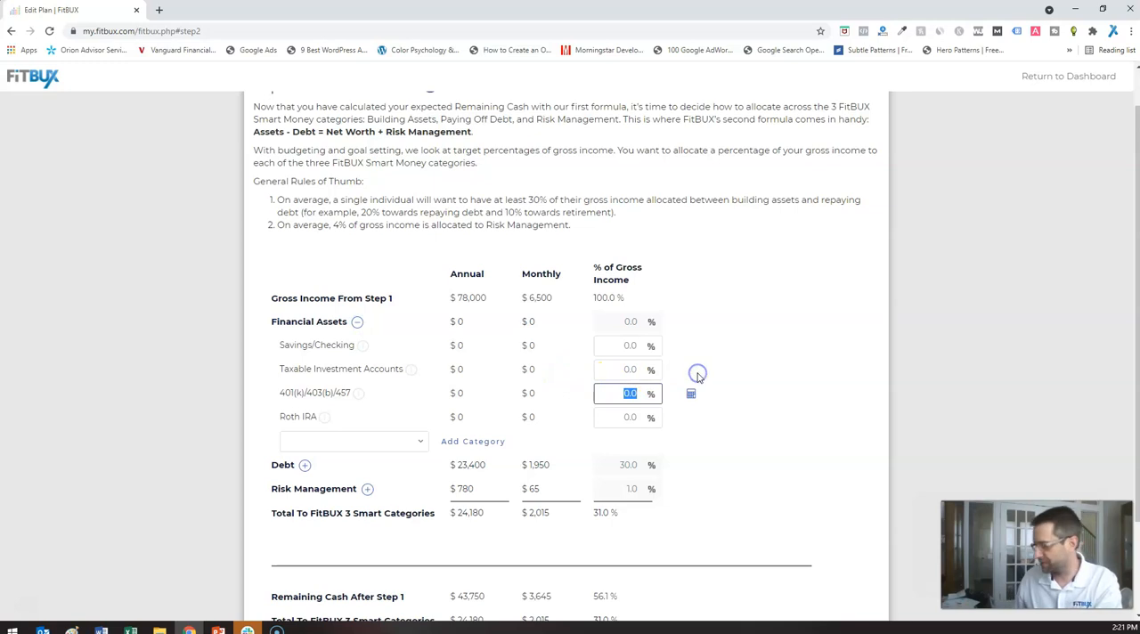
text(3.0)
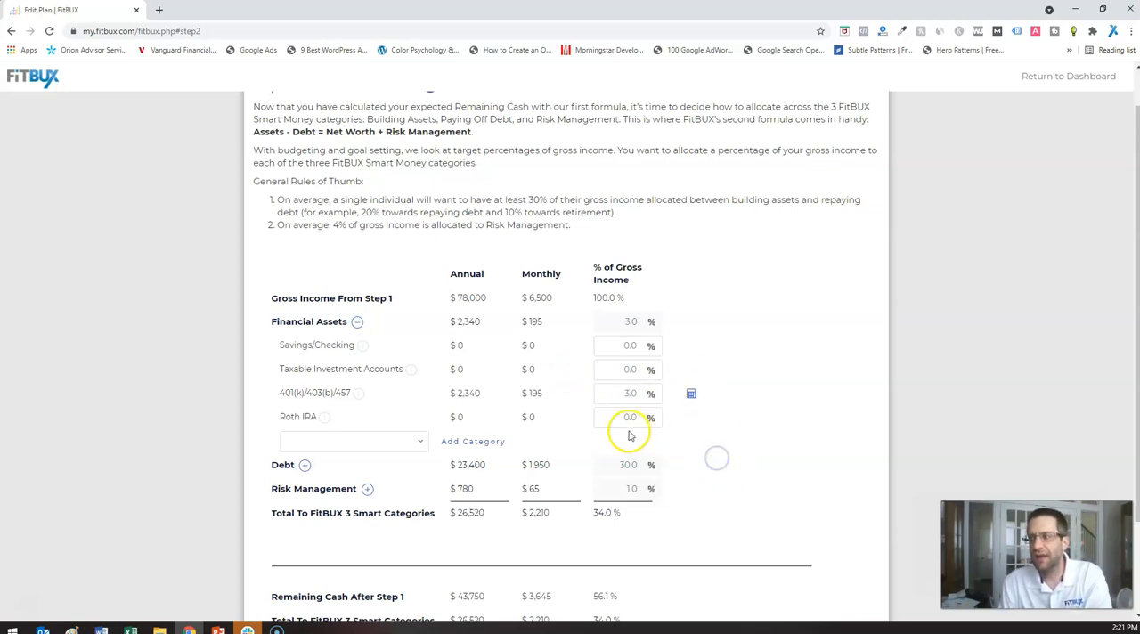
click(627, 417)
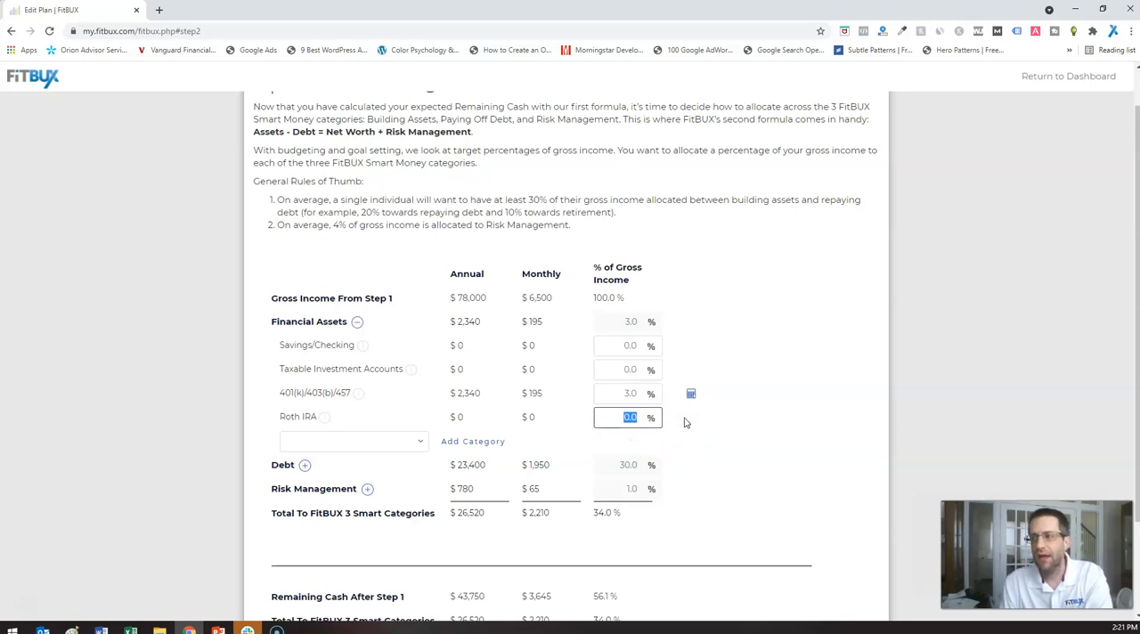
text(3.0)
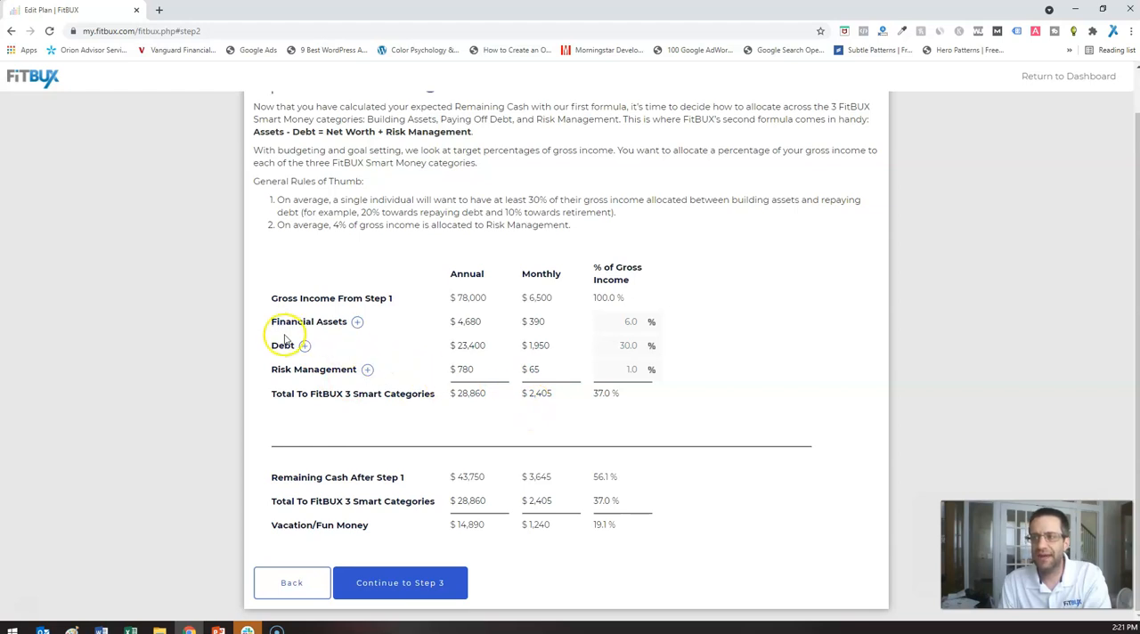
mouse_move(549, 426)
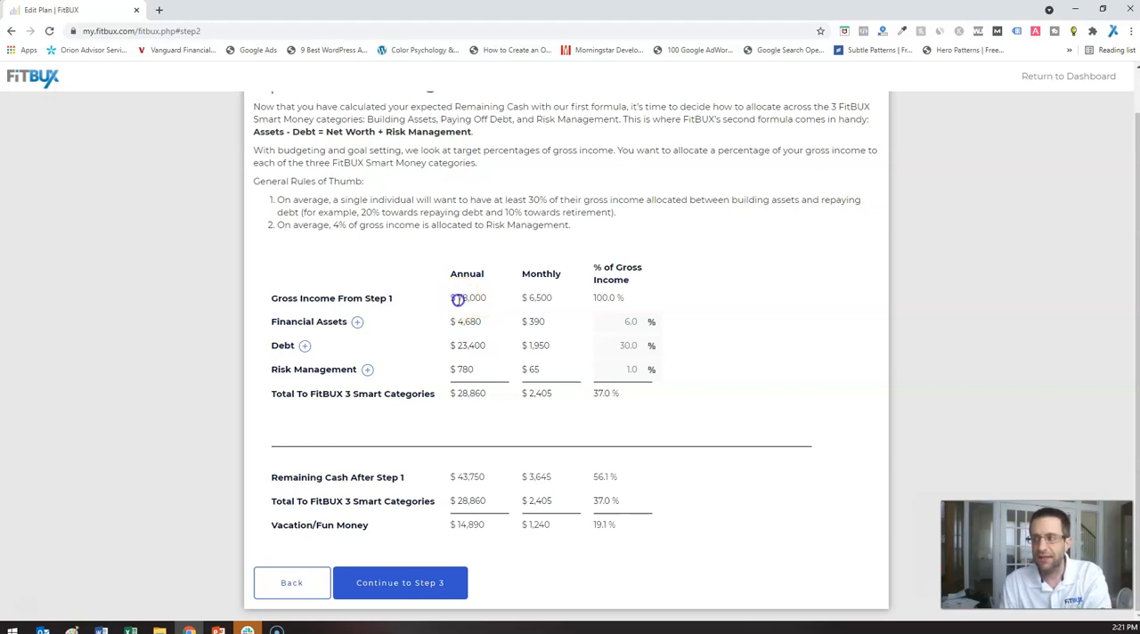
double_click(470, 298)
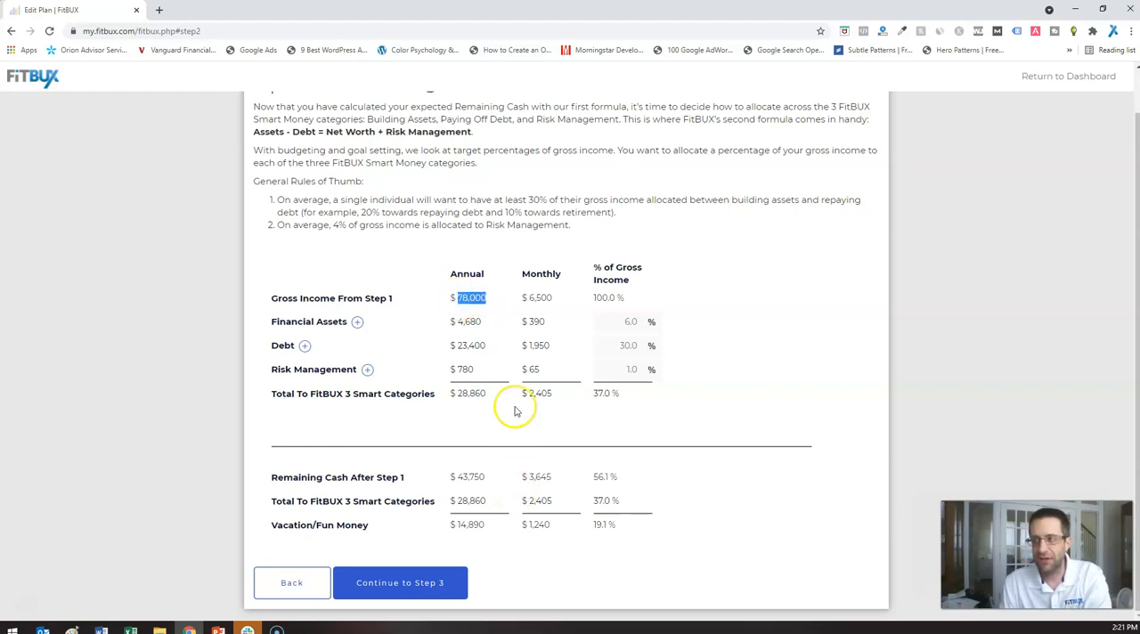
click(538, 298)
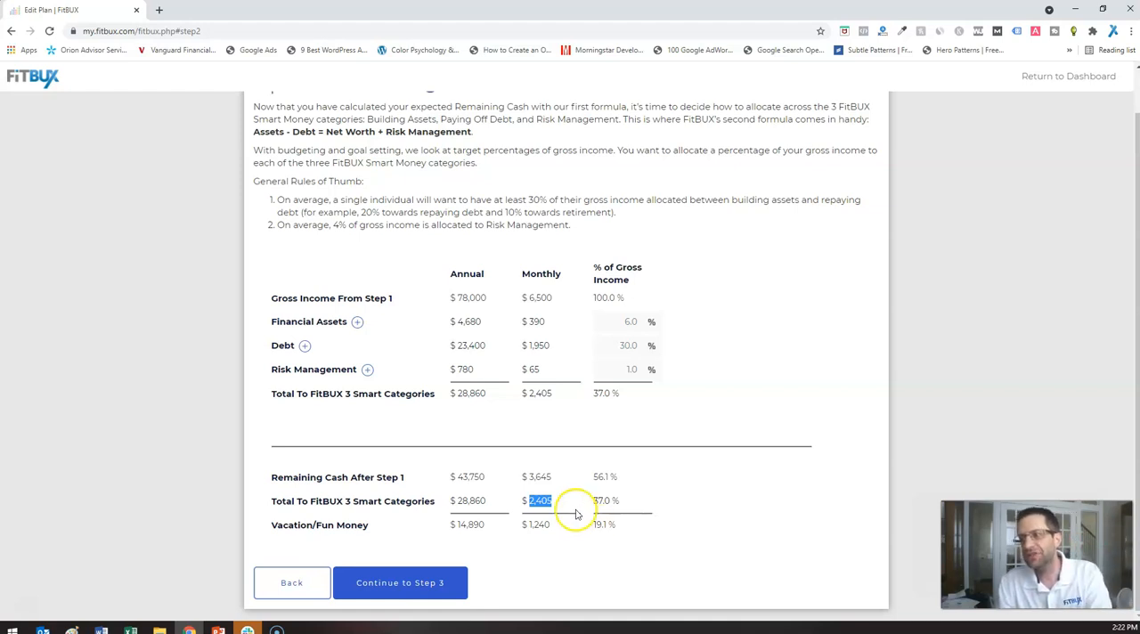
click(536, 524)
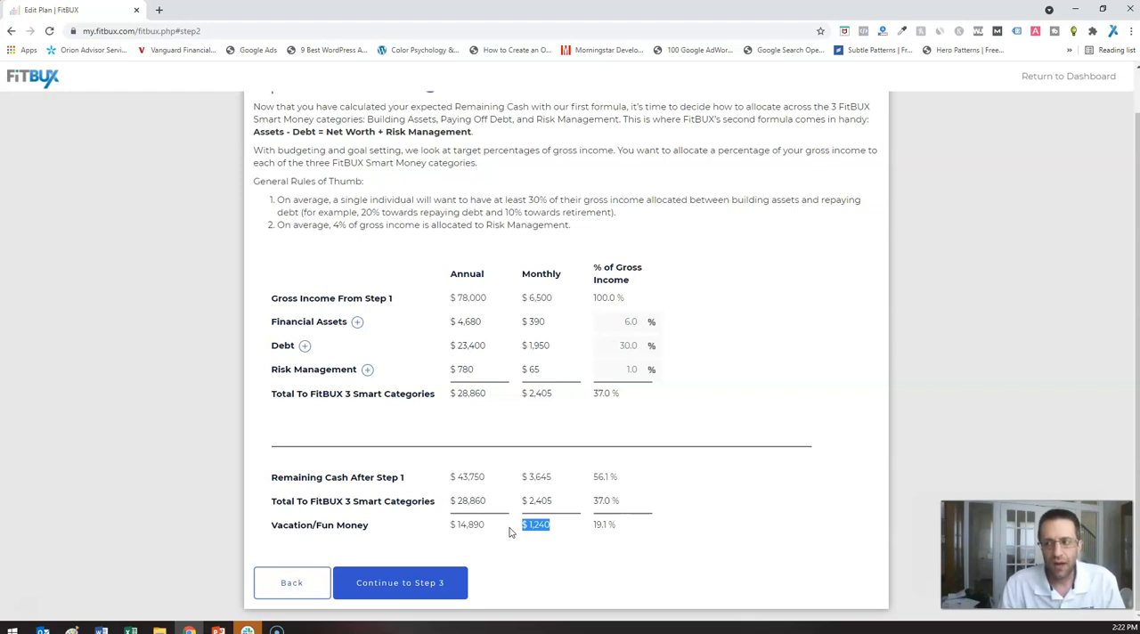
mouse_move(231, 481)
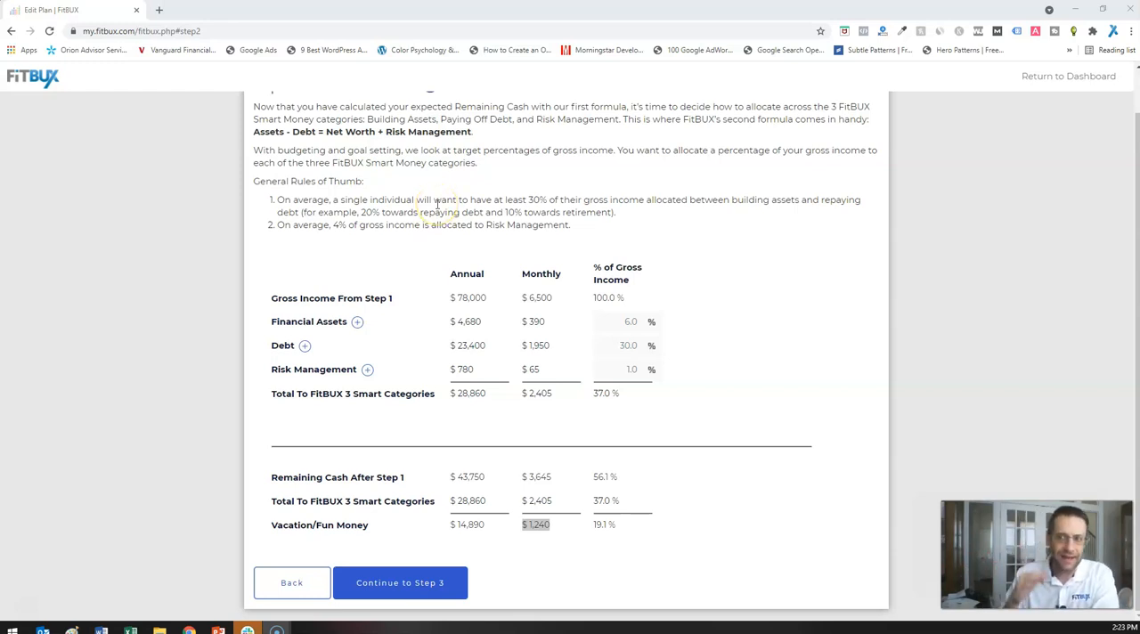
mouse_move(436, 206)
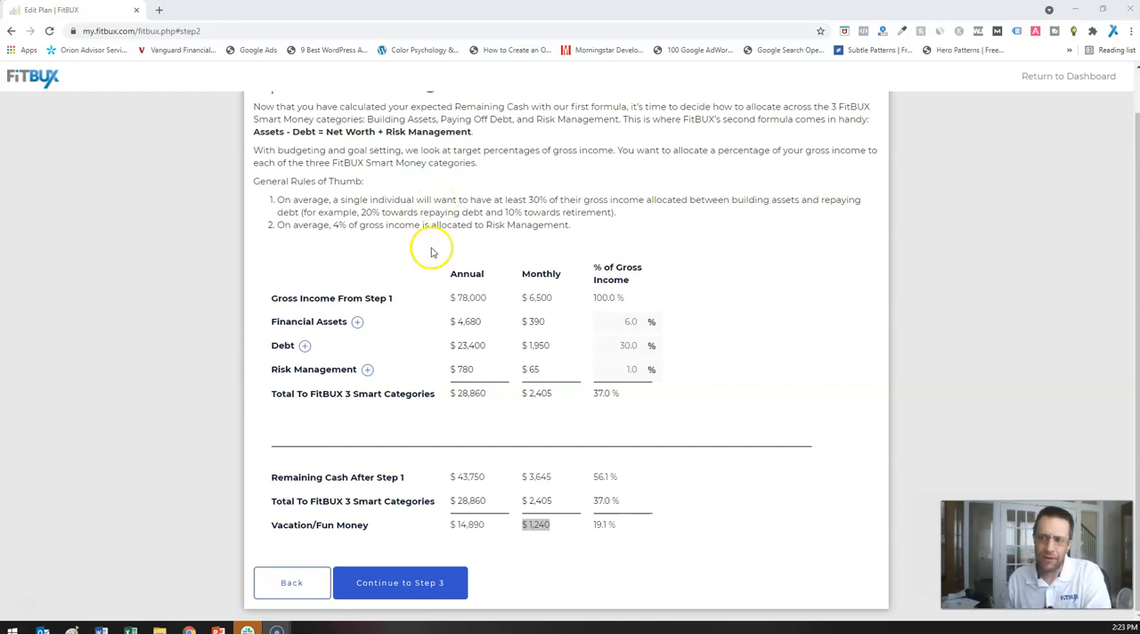
mouse_move(406, 331)
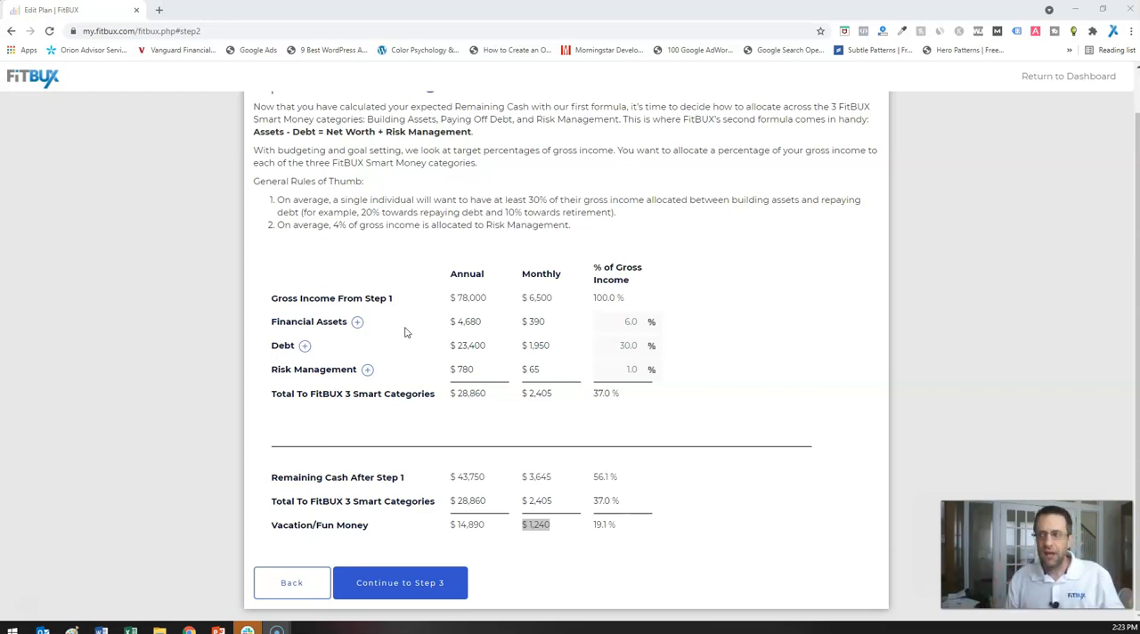
mouse_move(432, 408)
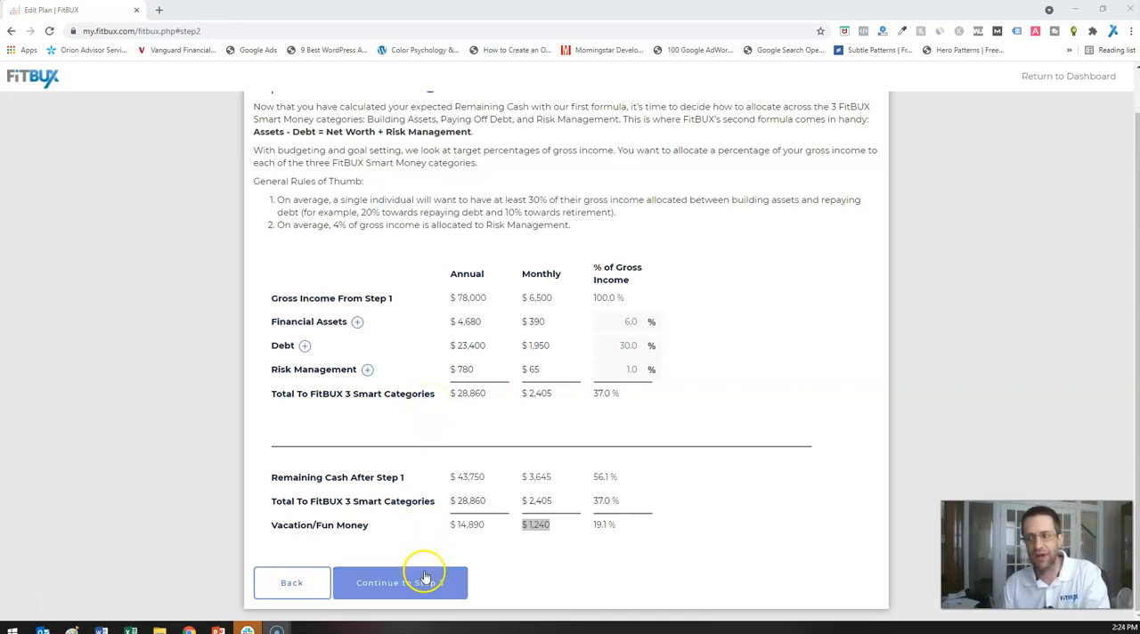
Continue through Steps 3 and 4 and save the plan, reaching the Compare Plans page
click(400, 583)
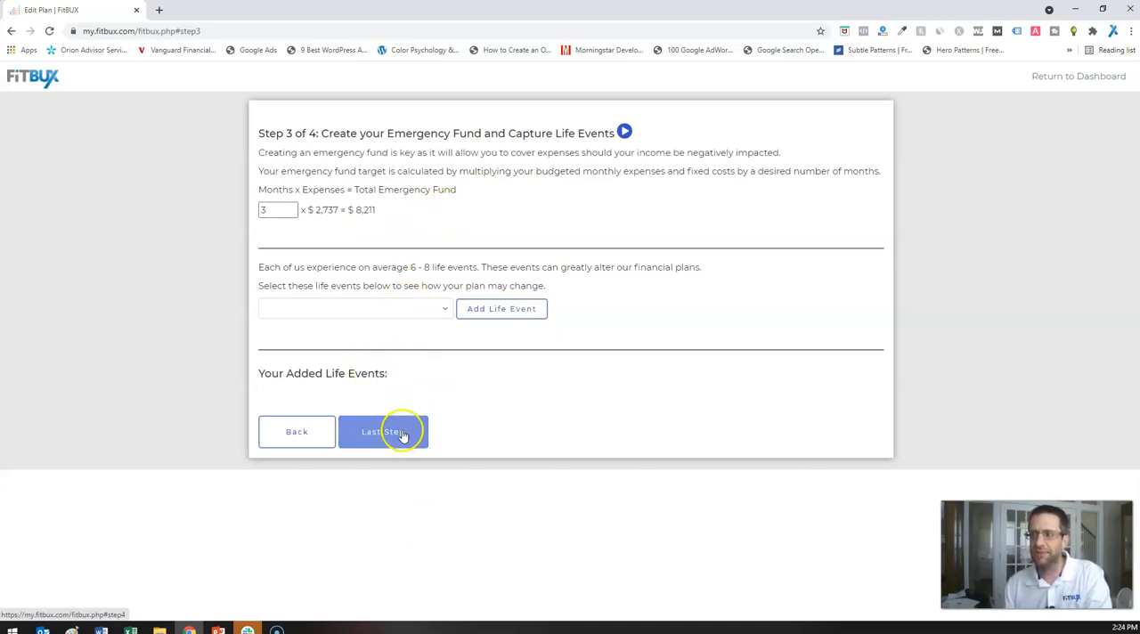
click(383, 431)
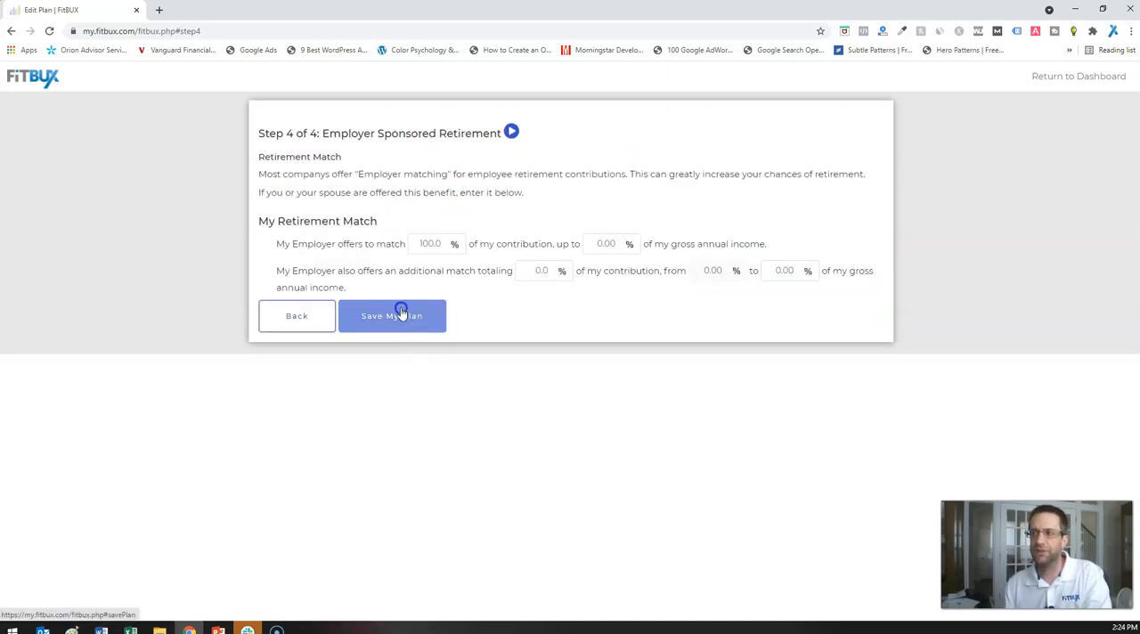
click(392, 316)
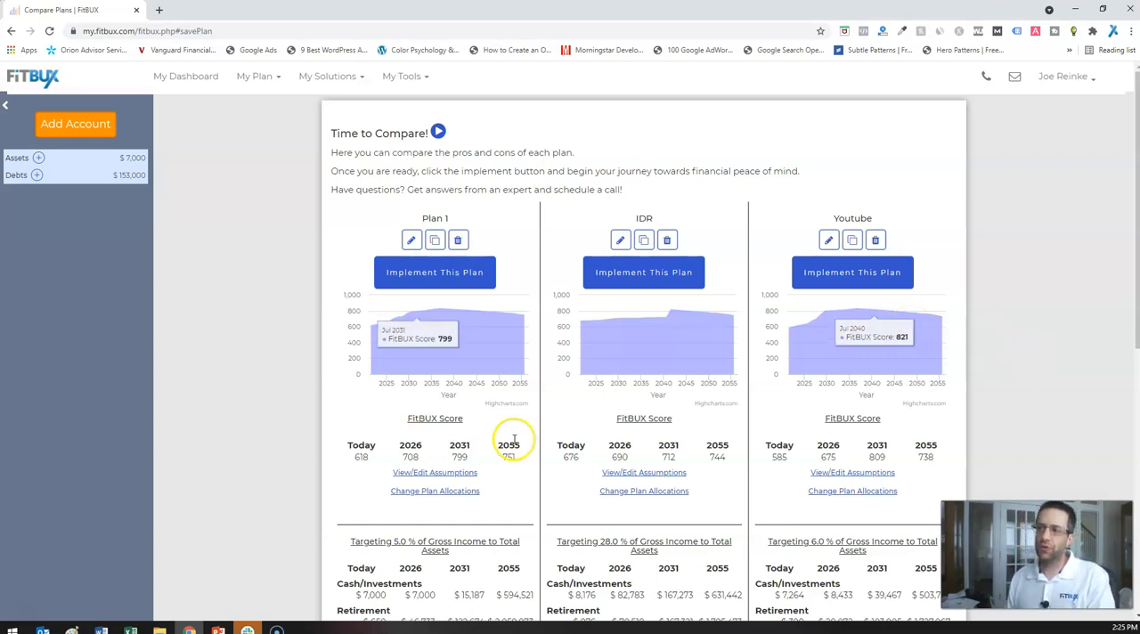
mouse_move(520, 250)
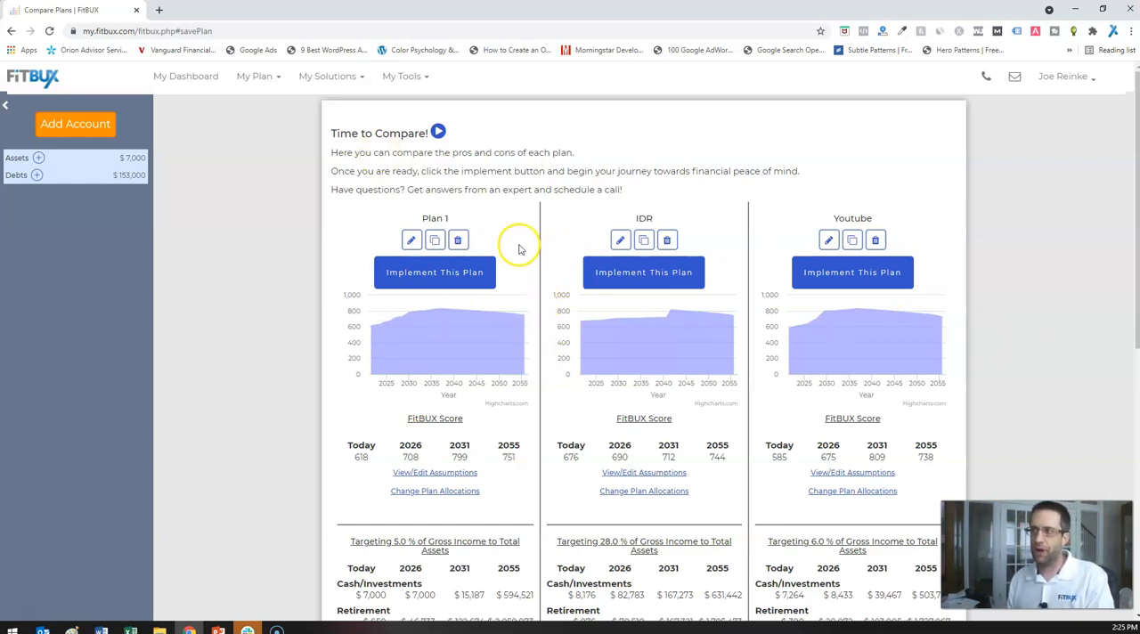
mouse_move(535, 240)
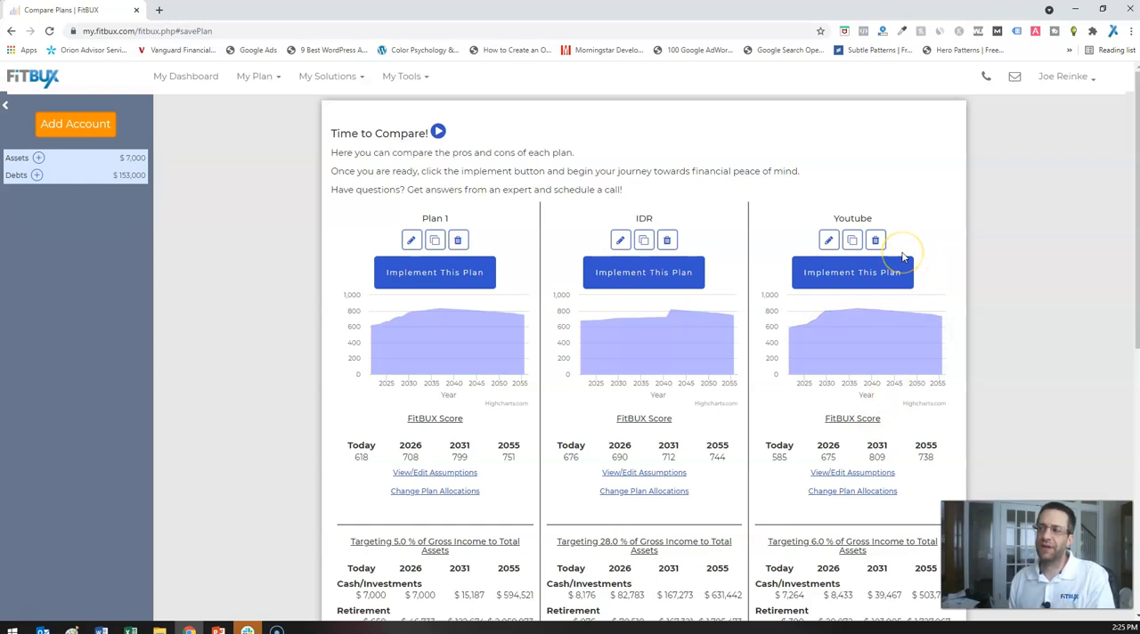
scroll(down, 3)
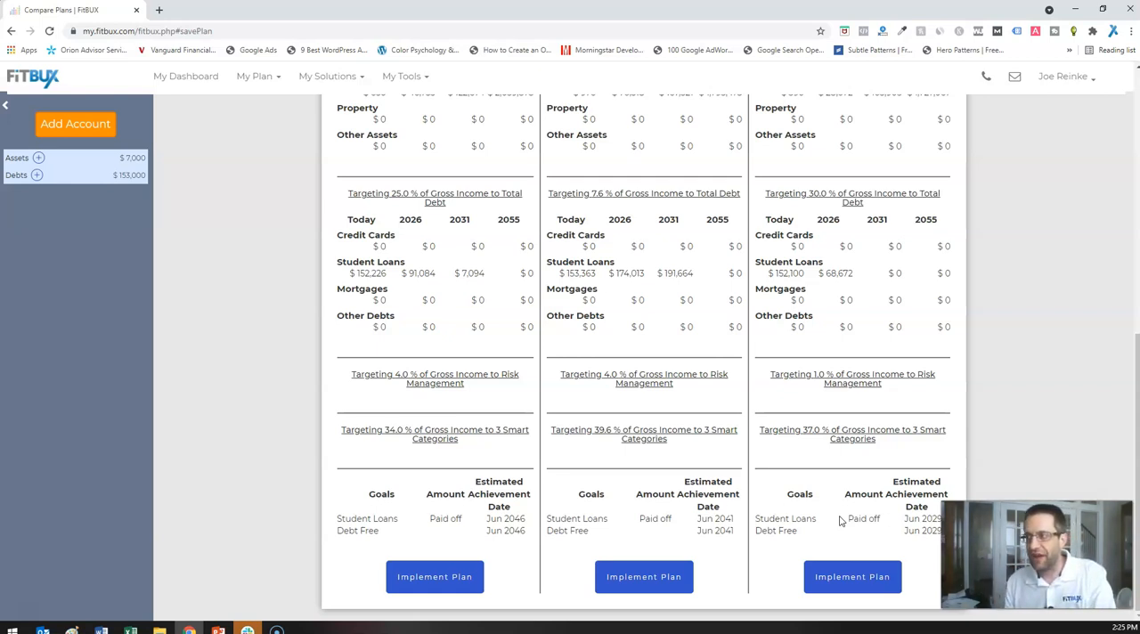
scroll(up, 3)
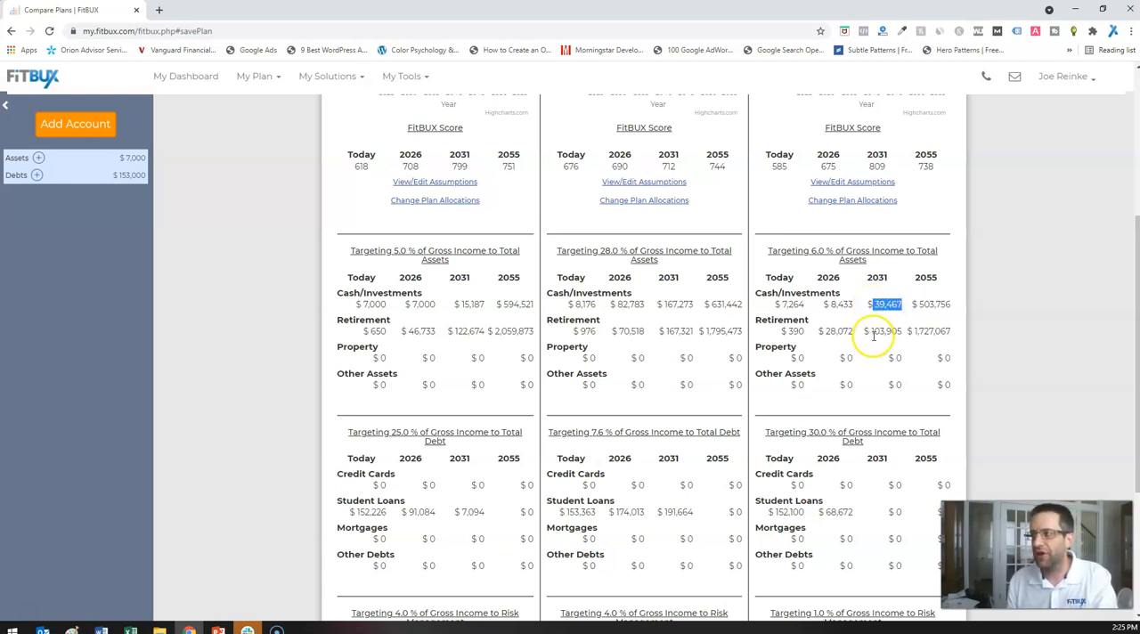
double_click(884, 331)
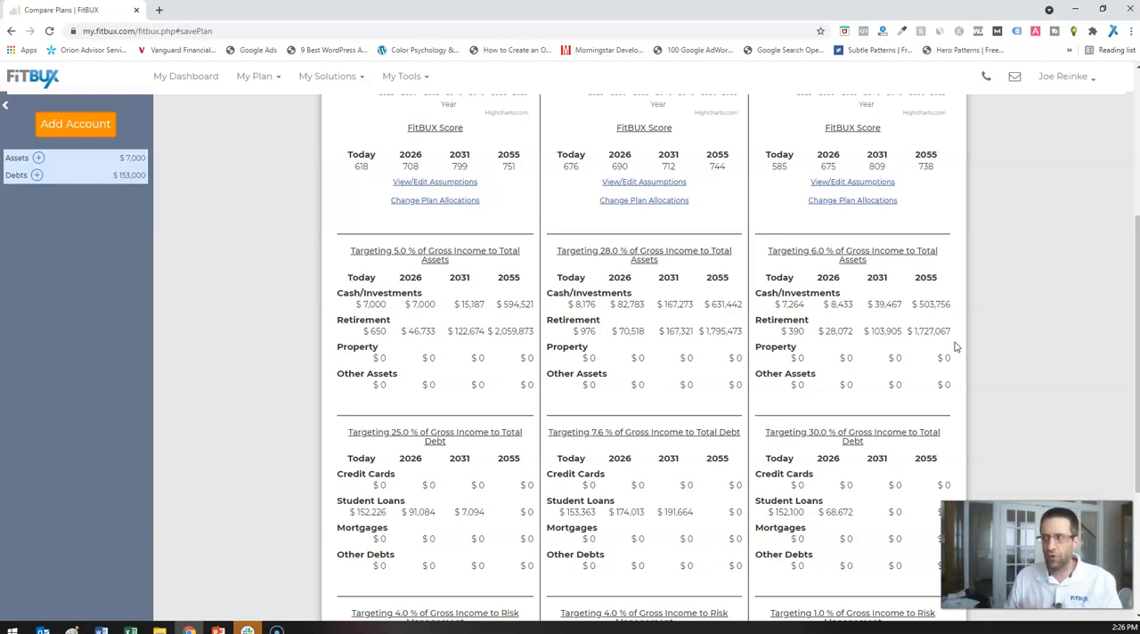
Reopen the Youtube plan for editing and expand Financial Assets in Step 2
scroll(up, 3)
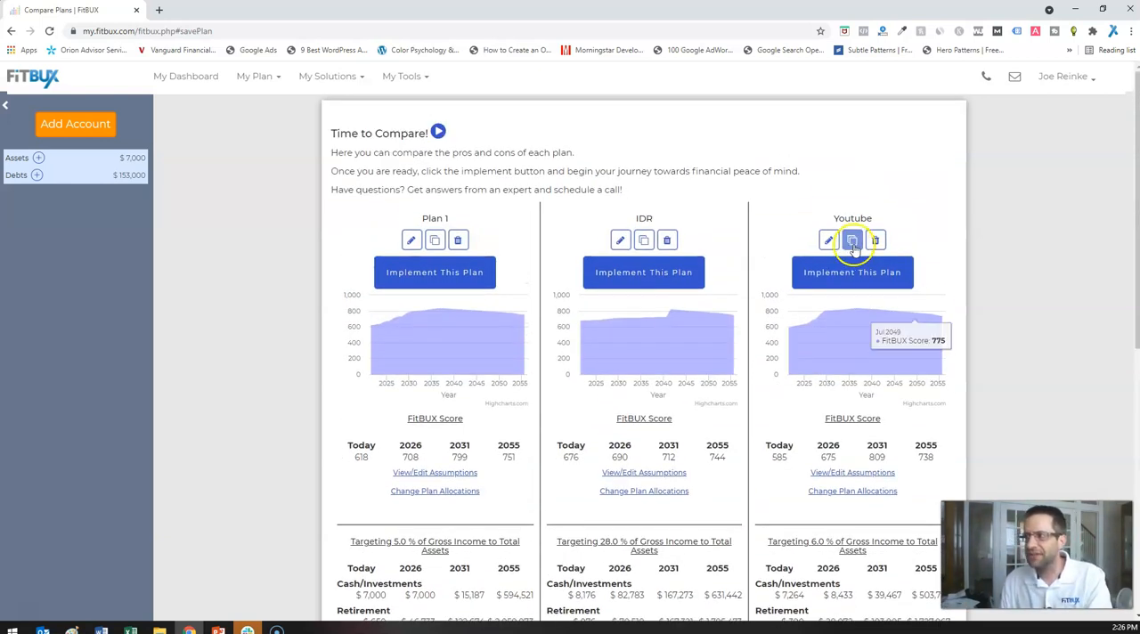
click(852, 241)
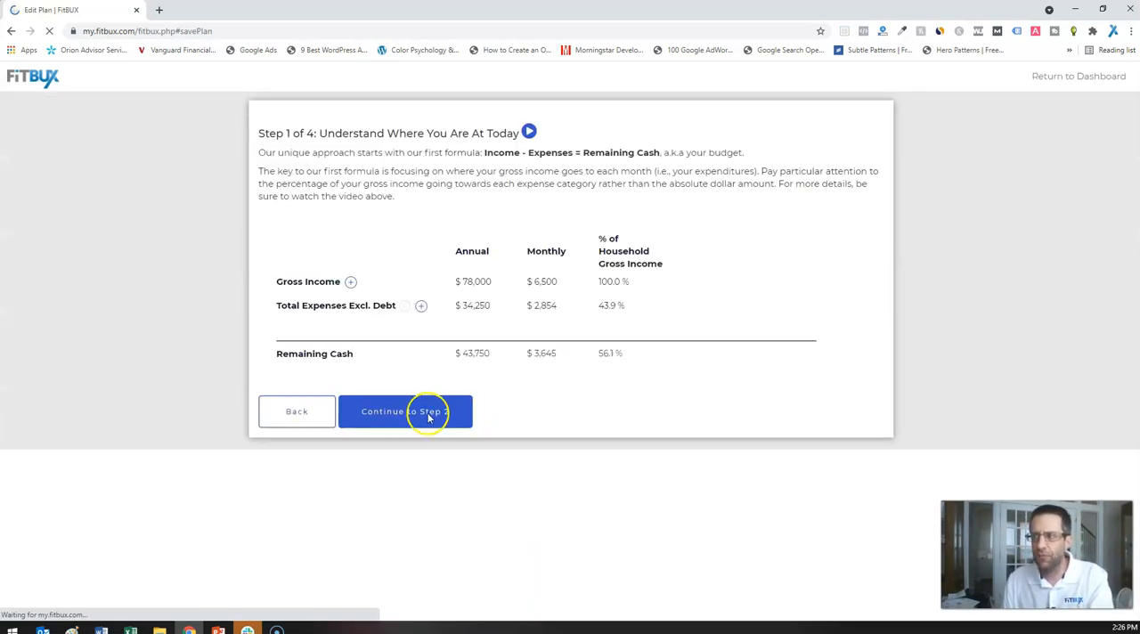
click(406, 412)
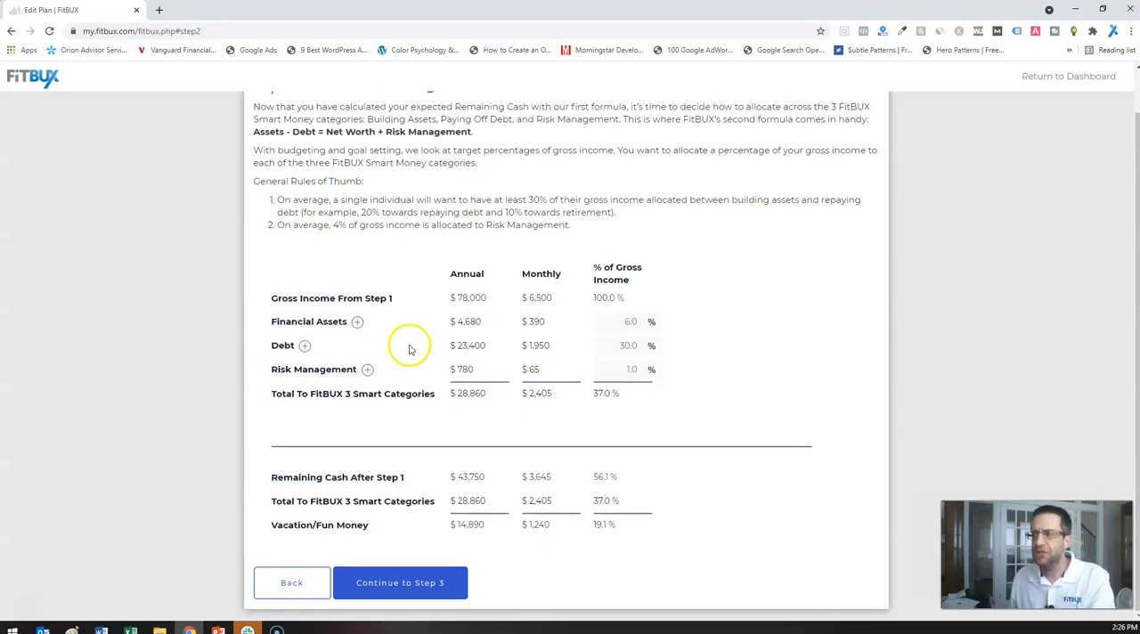
click(357, 322)
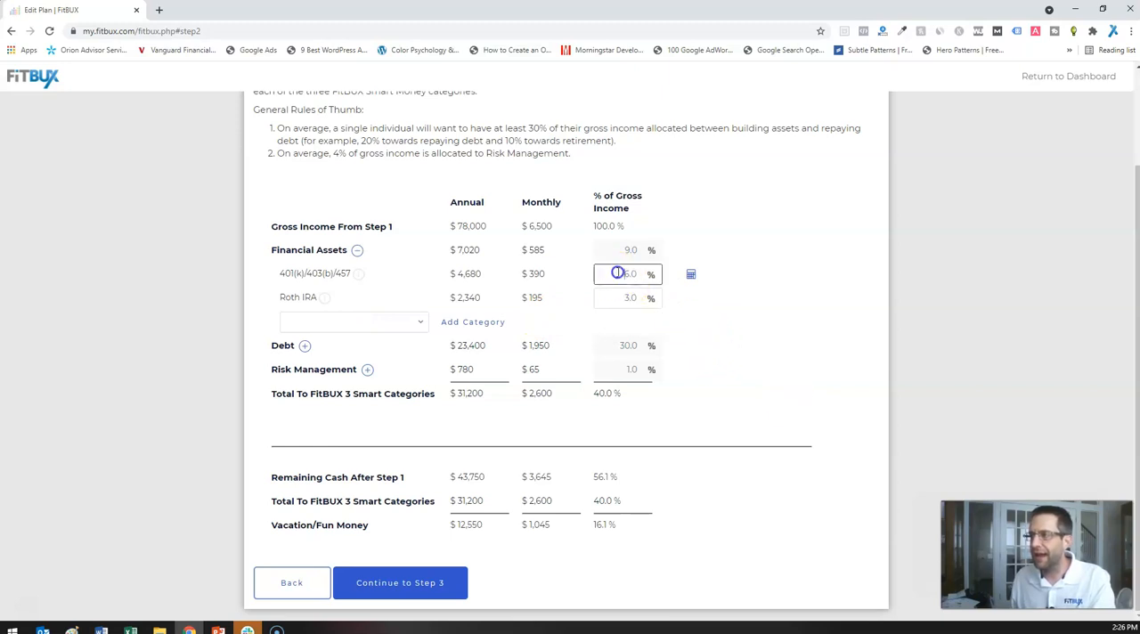
Set 401(k)/403(b)/457 to 10.0% and Roth IRA to 6.0% of gross income
text(10.0)
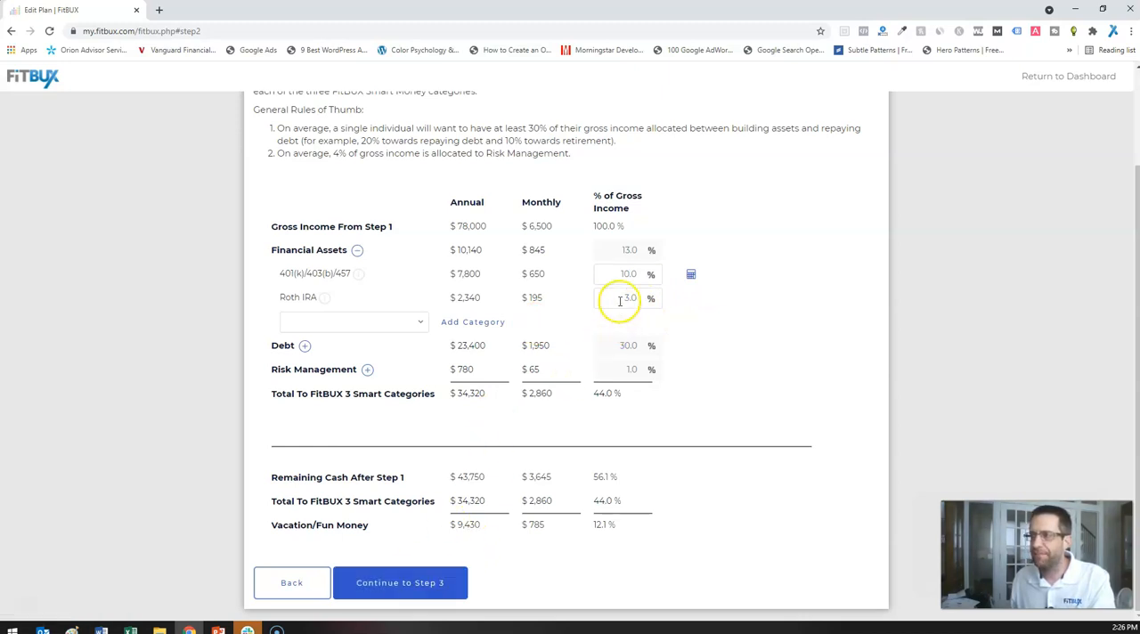
text(6.0)
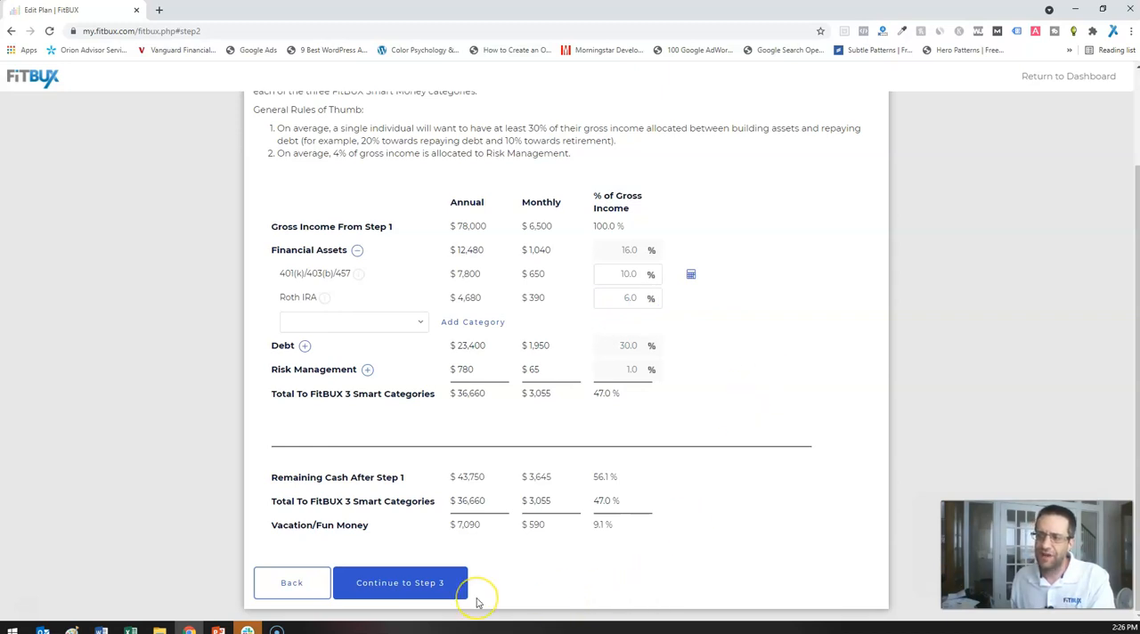
Continue through the remaining steps and save the Youtube plan, projecting about $2,025,126 by 2055
click(399, 583)
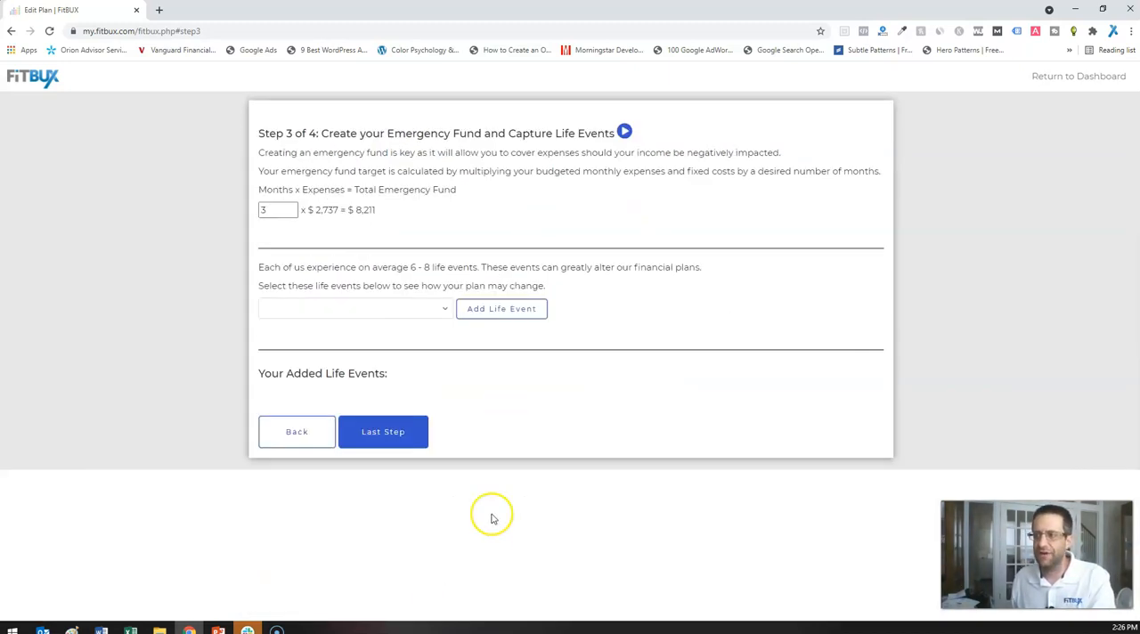
click(383, 431)
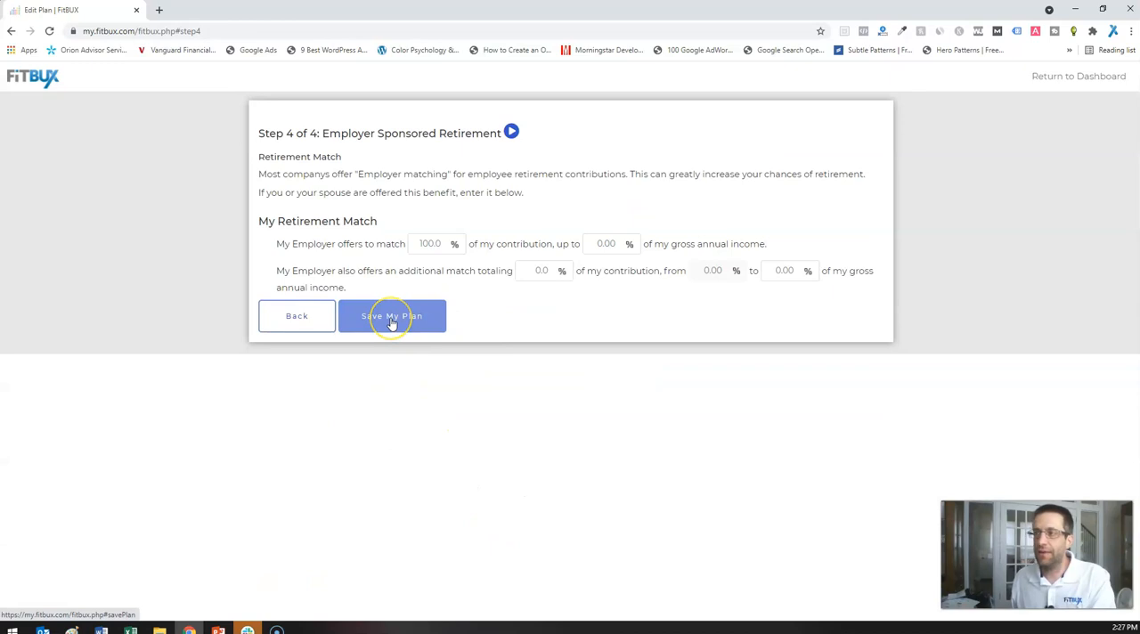
click(392, 315)
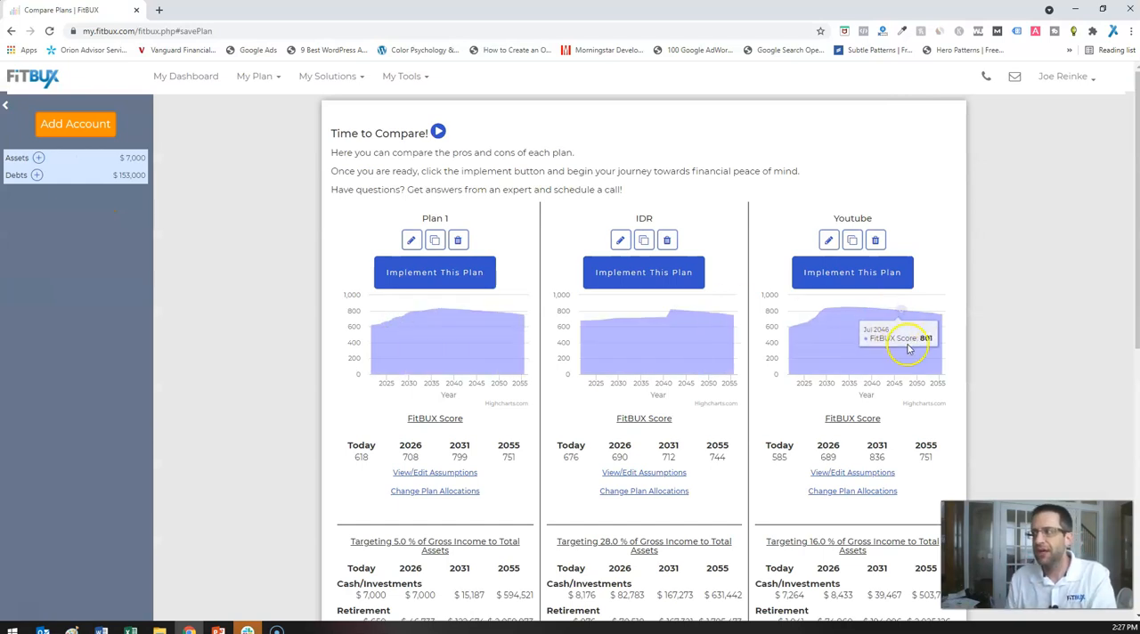
scroll(down, 3)
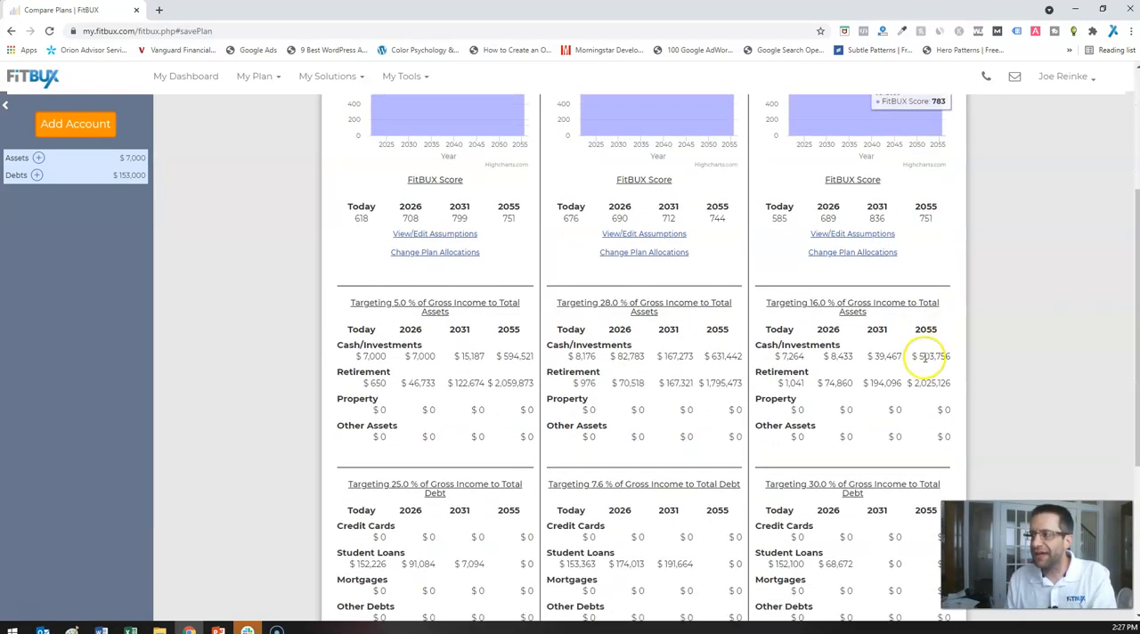